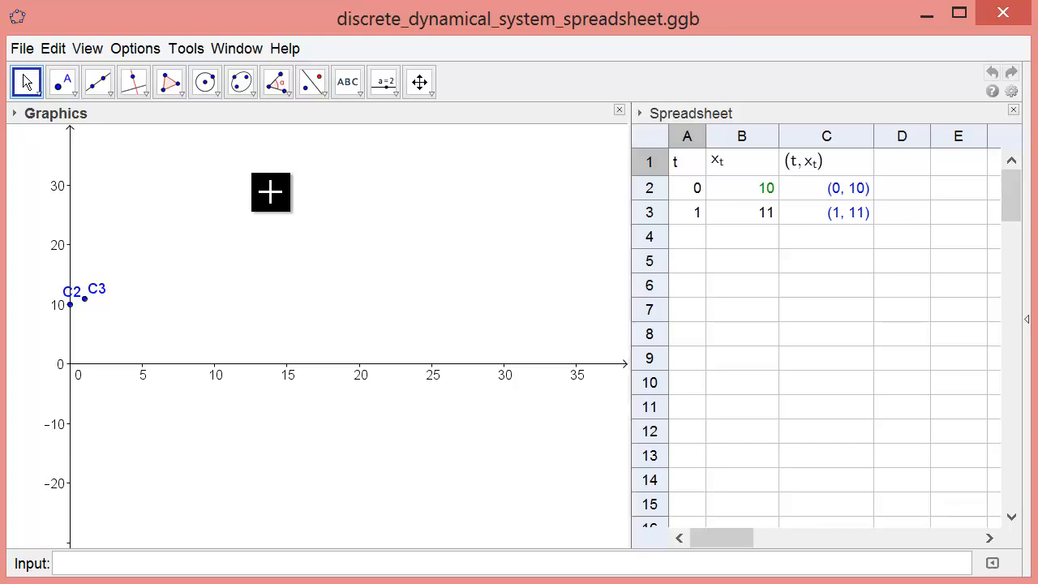
pyautogui.moveTo(205, 81)
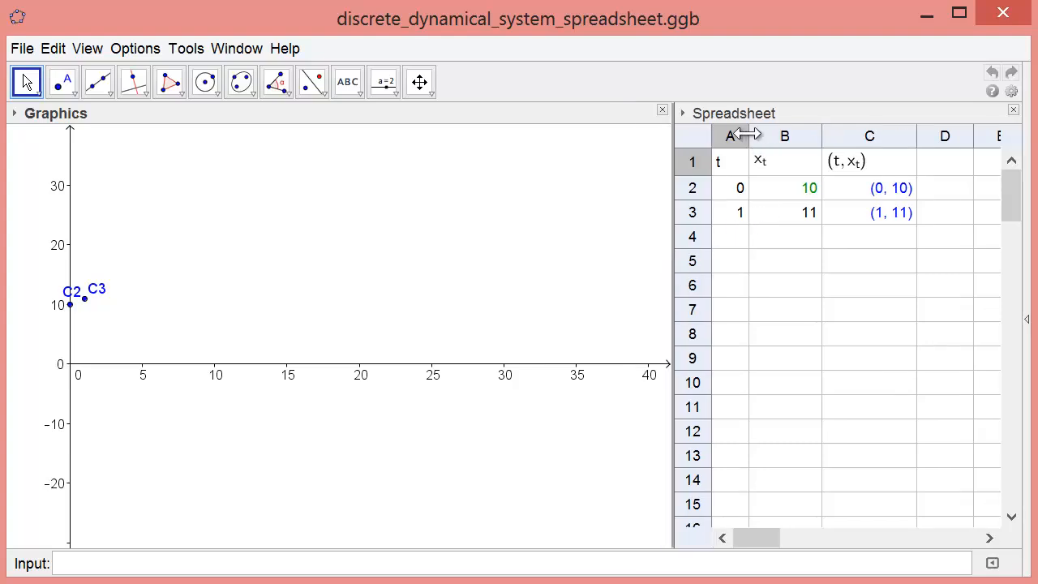
# Focus the spreadsheet and widen column C so the (t, x_t) points show fully.
pyautogui.click(717, 160)
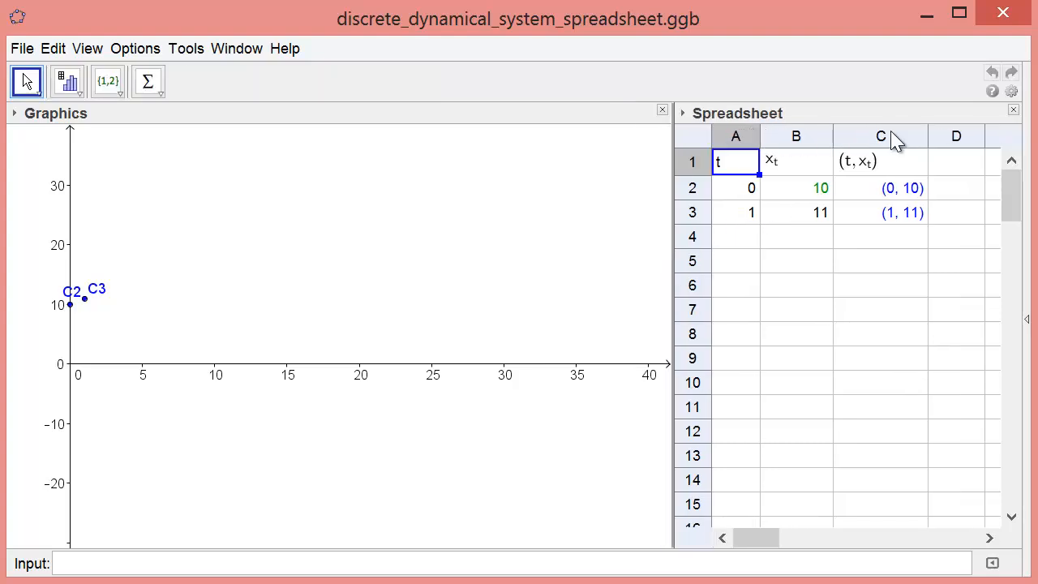
pyautogui.moveTo(930, 135); pyautogui.dragTo(973, 135)
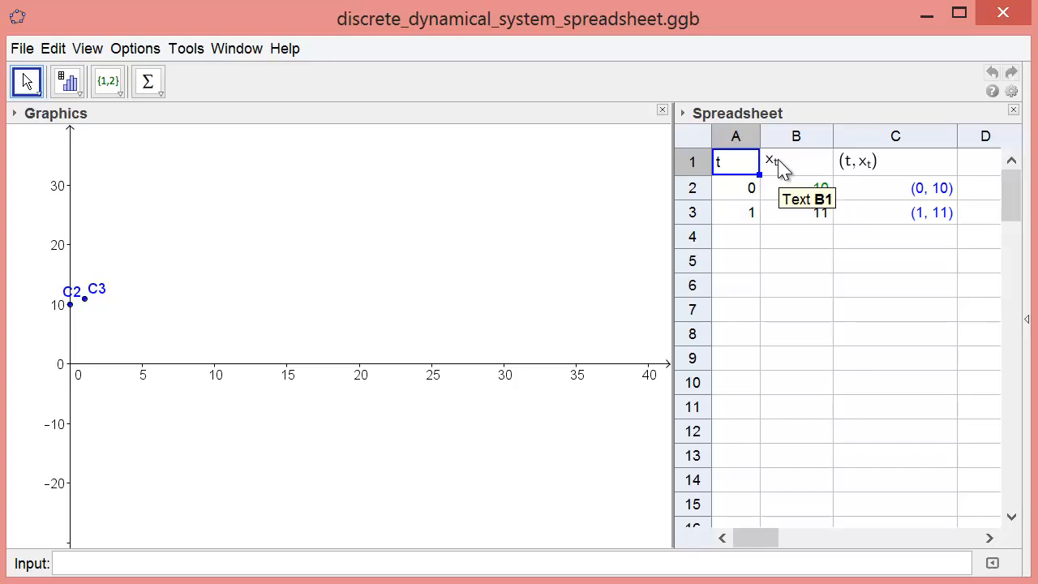
# Rename the cell B1 header label from x_t to p_t.
pyautogui.click(795, 161)
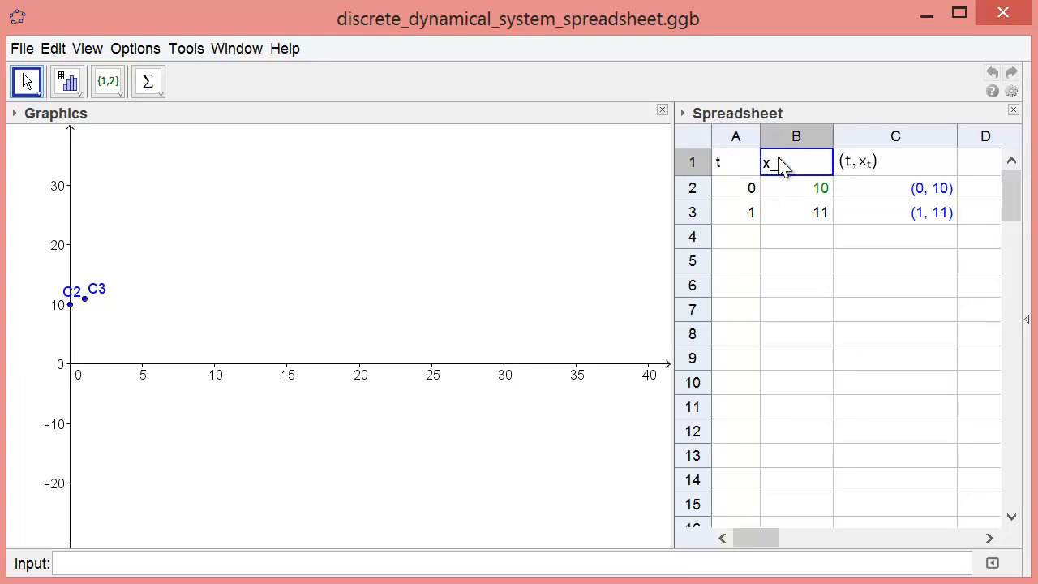
pyautogui.write('_t')
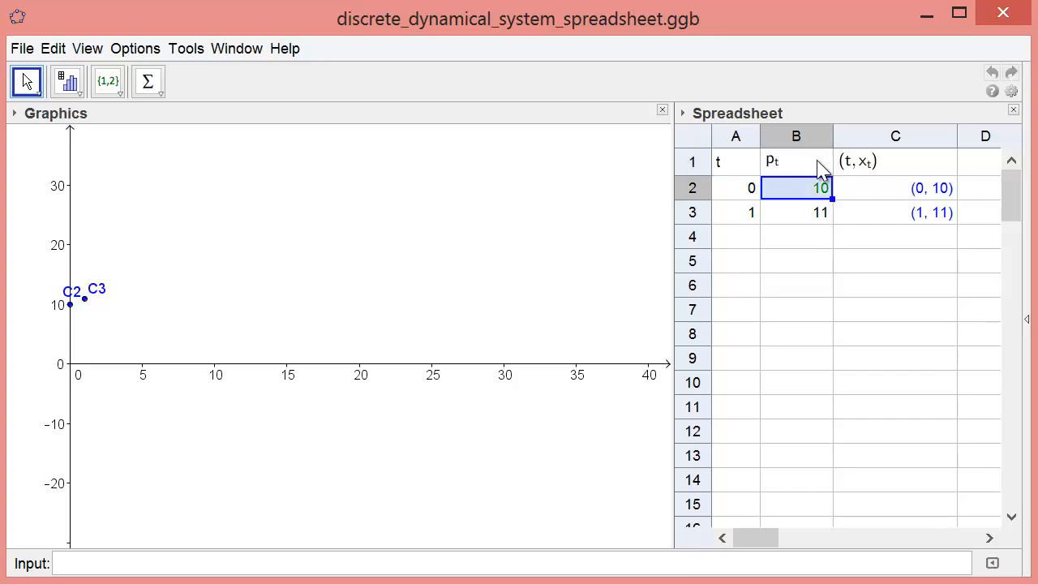
pyautogui.moveTo(916, 176)
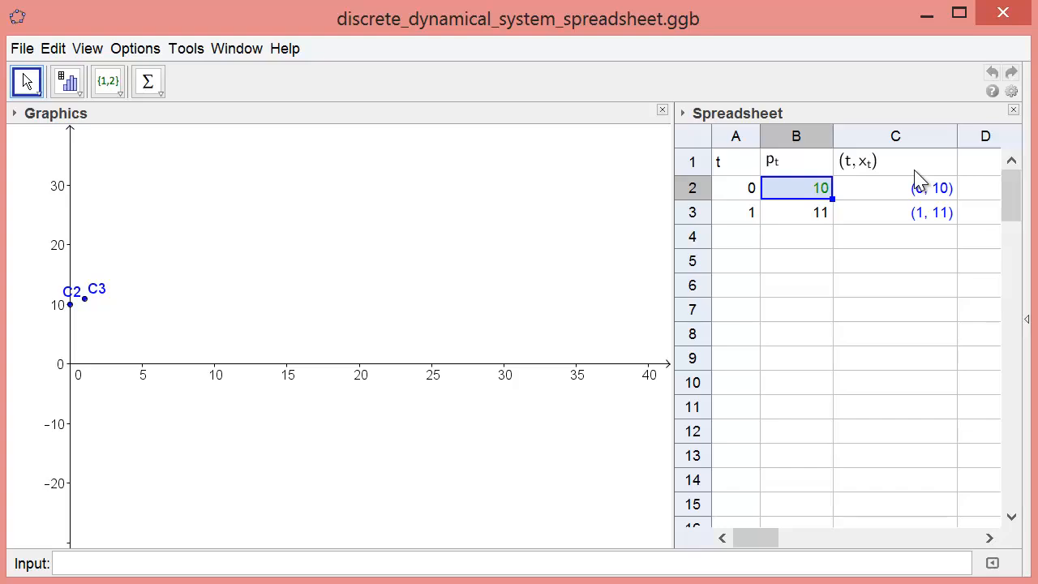
pyautogui.moveTo(908, 171)
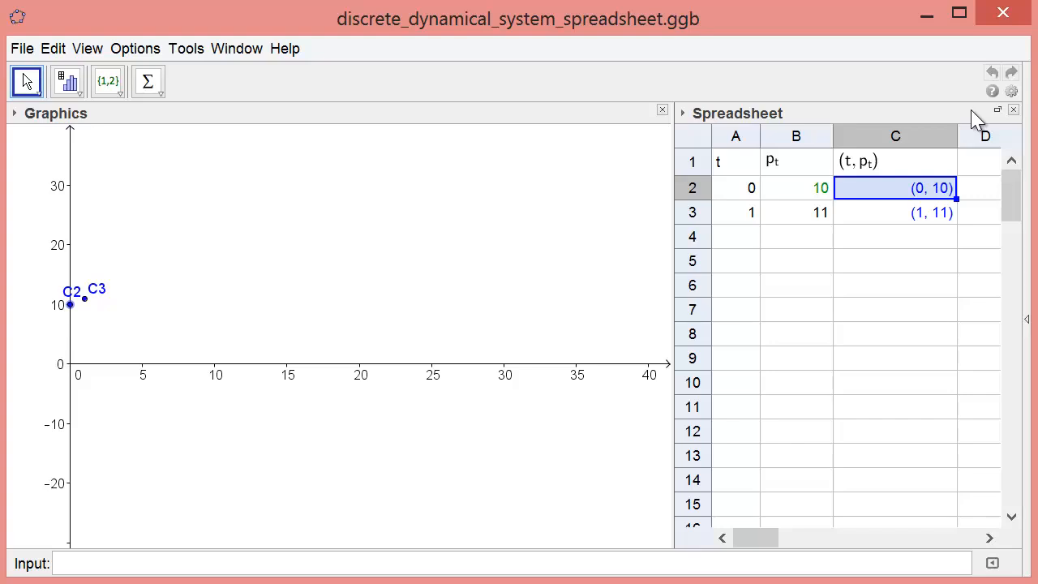
pyautogui.moveTo(843, 261)
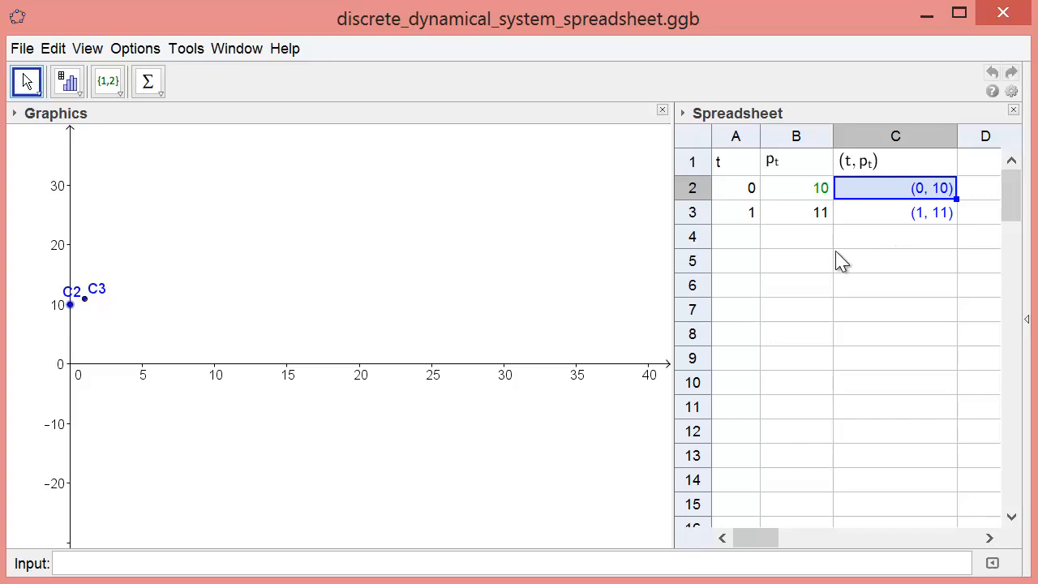
# Enter trial points (5,13) and (15,21) in empty spreadsheet cells.
pyautogui.click(796, 260)
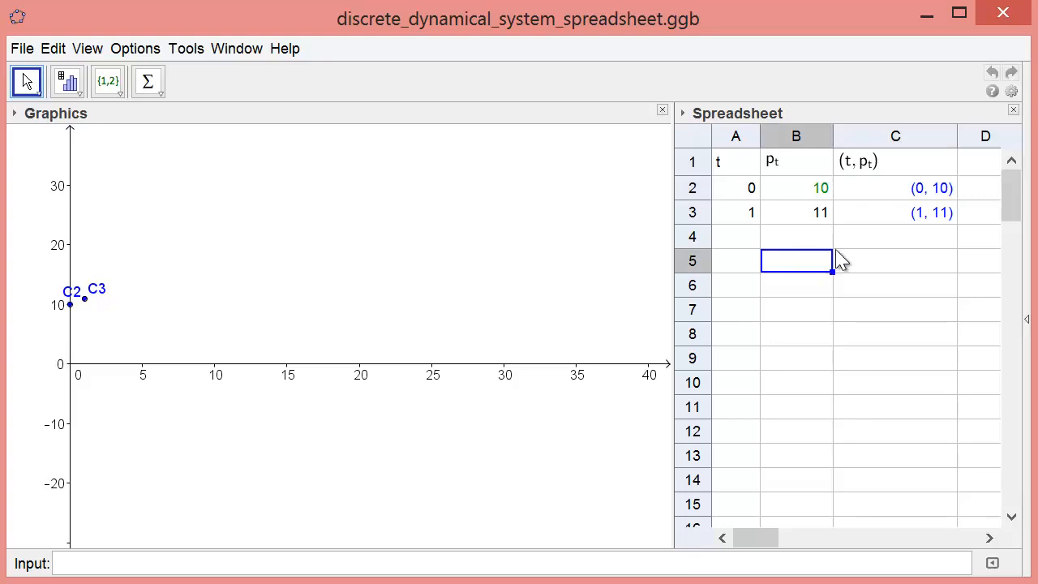
pyautogui.write('(5,13)')
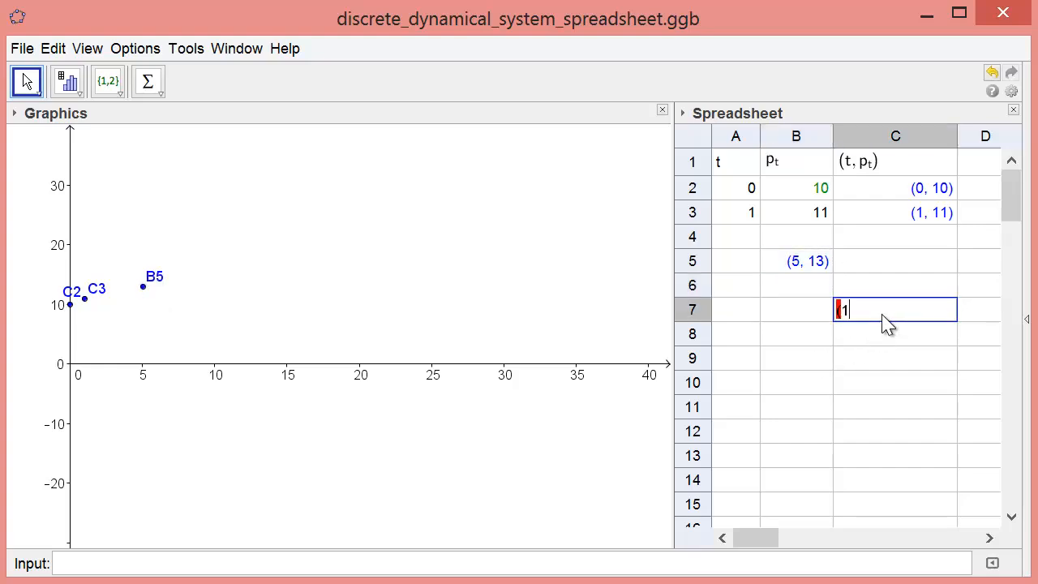
pyautogui.write('(15,21)')
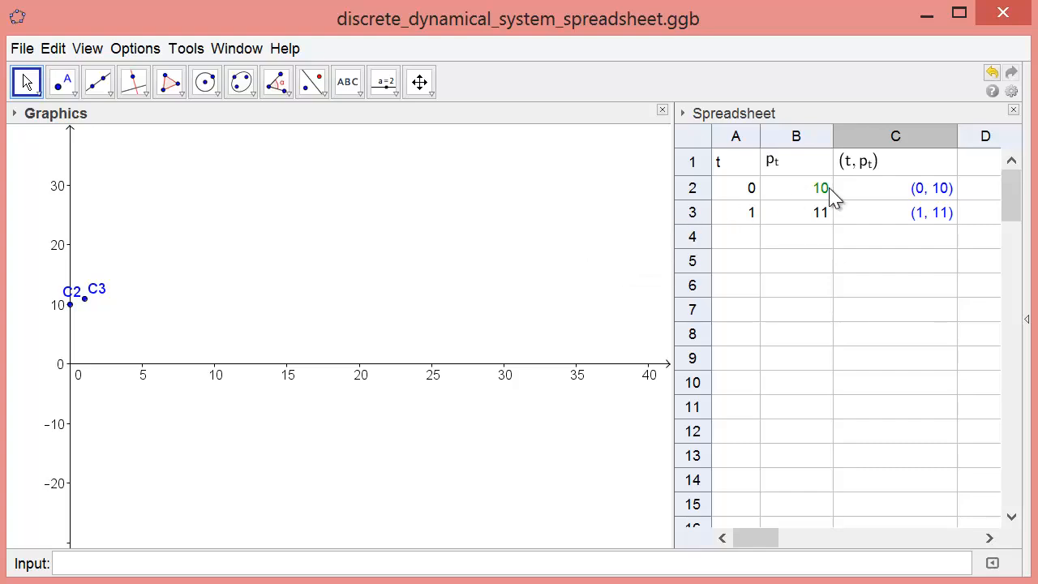
pyautogui.moveTo(829, 209)
pyautogui.write('12')
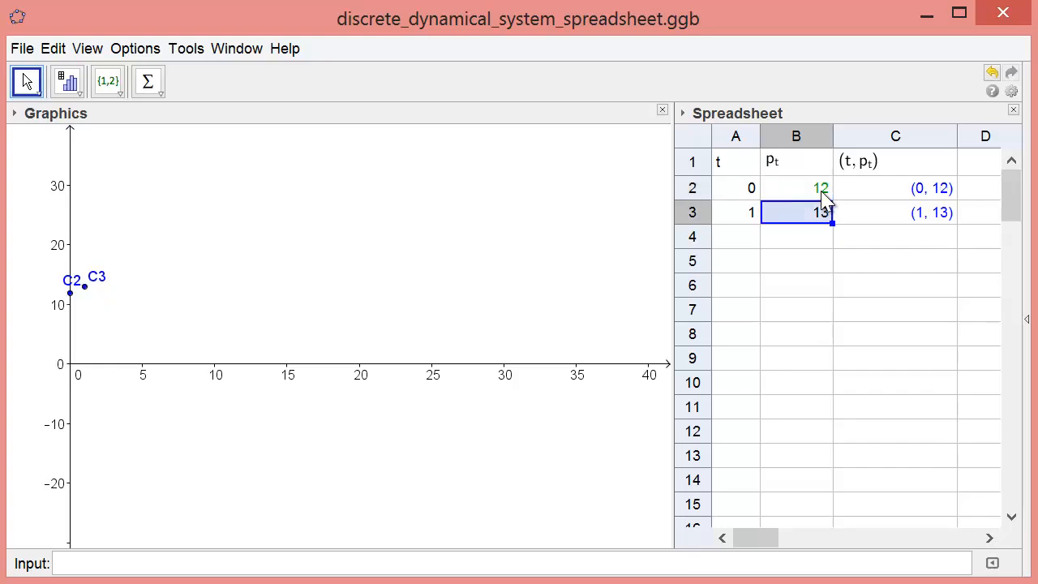
# Set the starting lead level in cell B2 to 64.
pyautogui.click(795, 187)
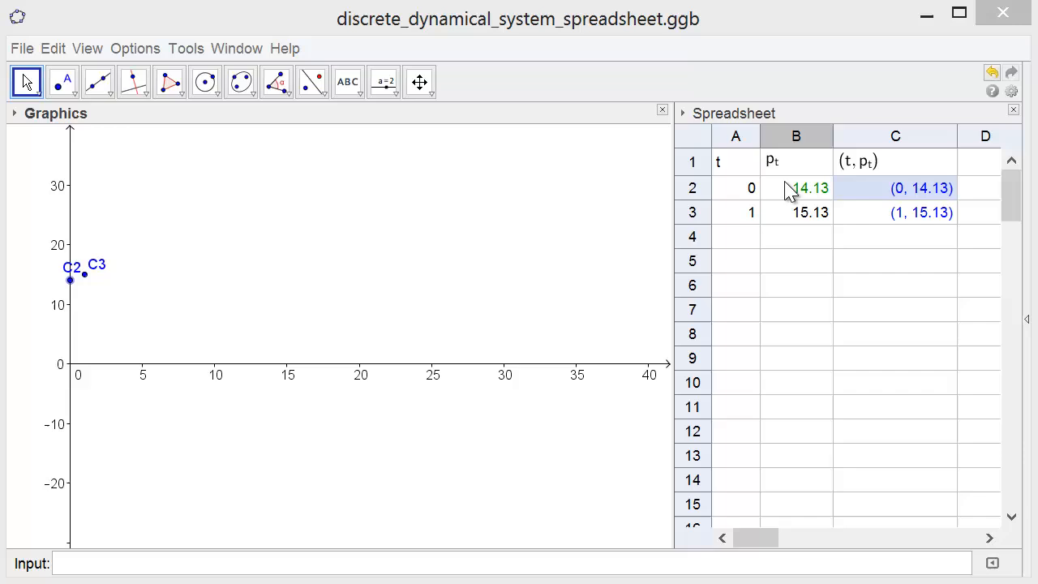
pyautogui.click(795, 187)
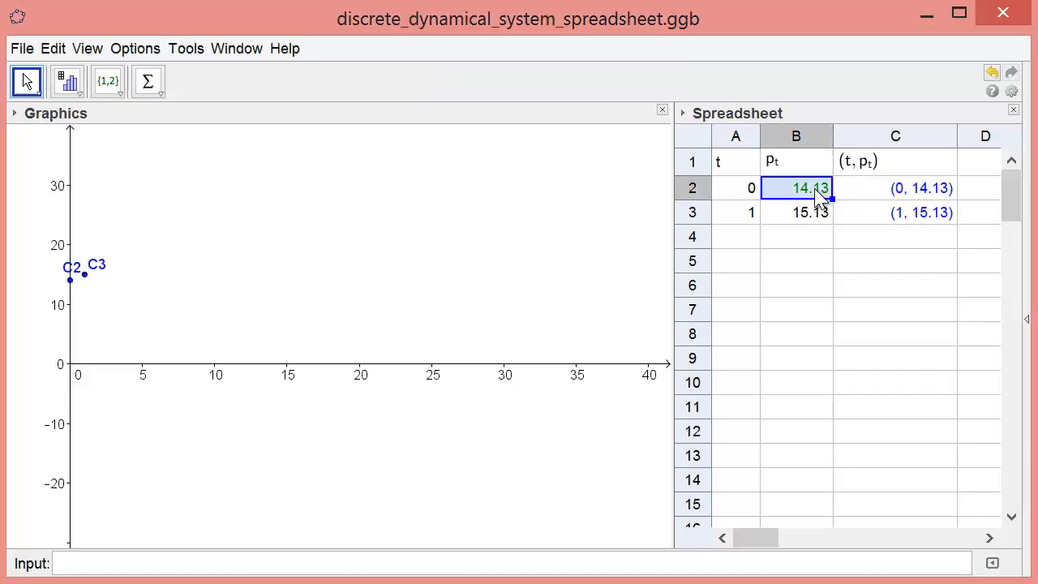
pyautogui.write('64')
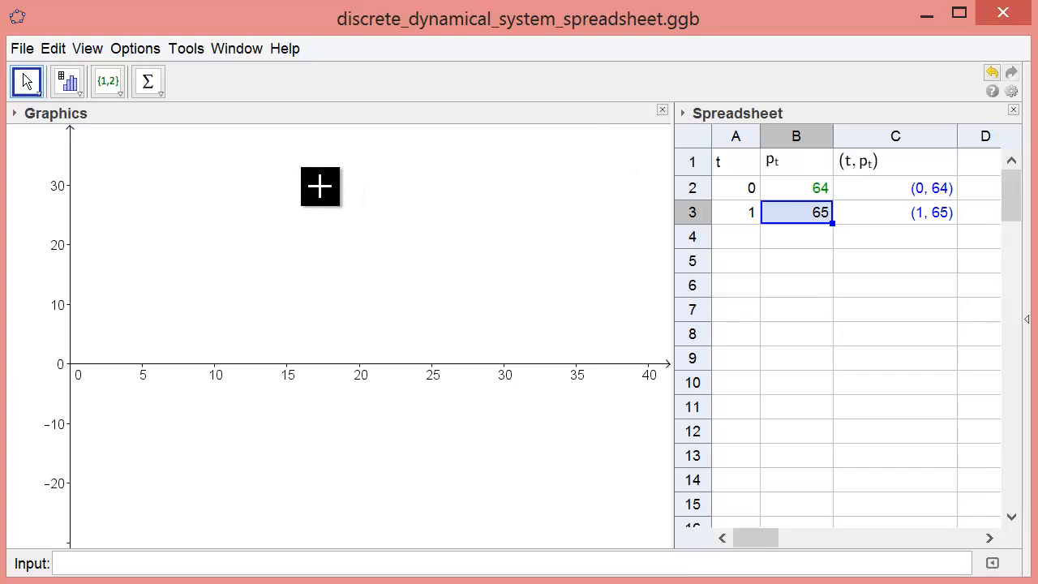
pyautogui.moveTo(82, 147)
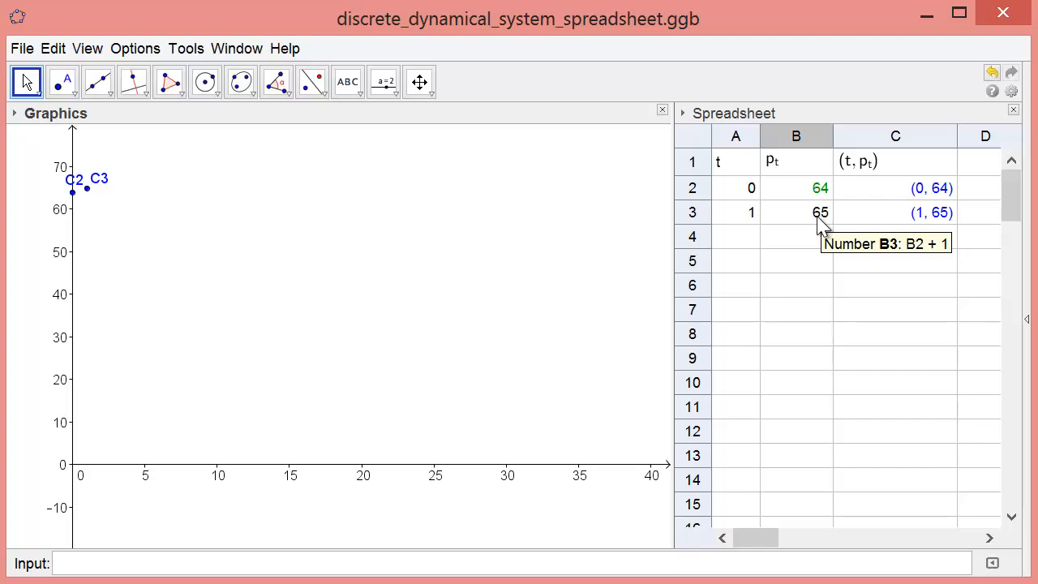
# Redefine B3 as 0.89*B2 in Object Properties, so p_1 becomes 56.96.
pyautogui.rightClick(811, 213)
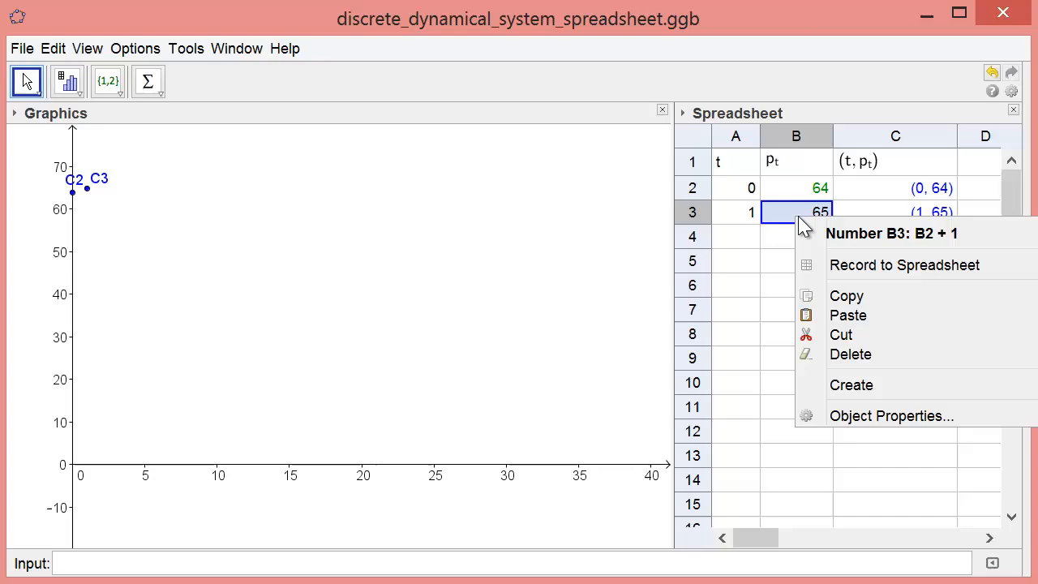
pyautogui.moveTo(874, 384)
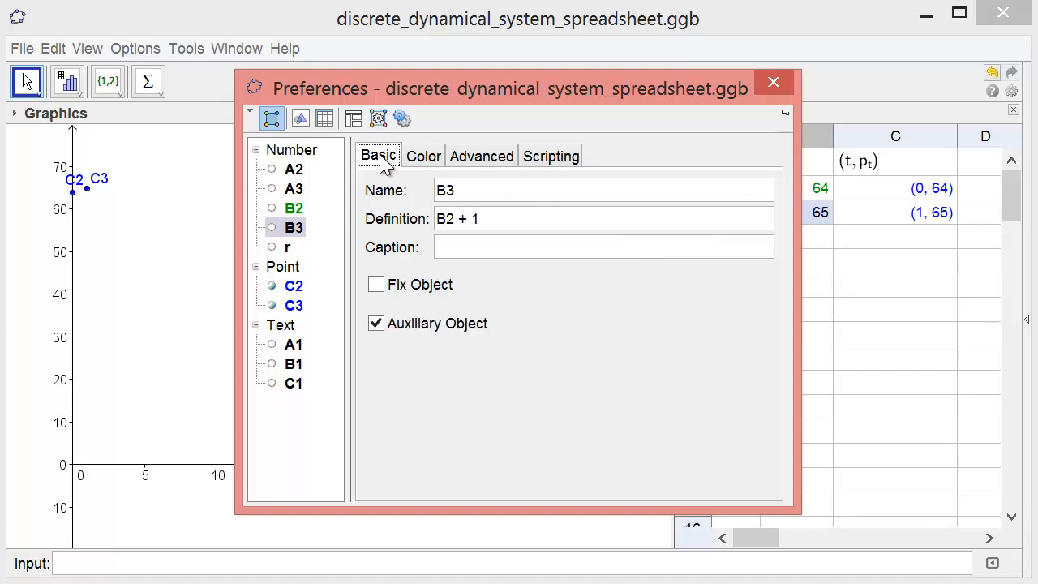
pyautogui.moveTo(499, 225)
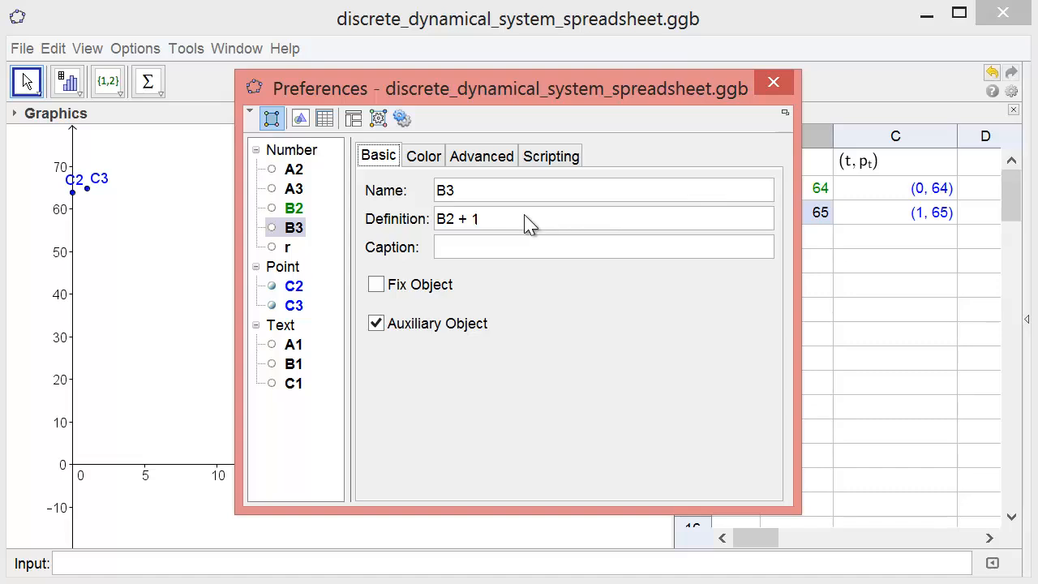
pyautogui.write('0')
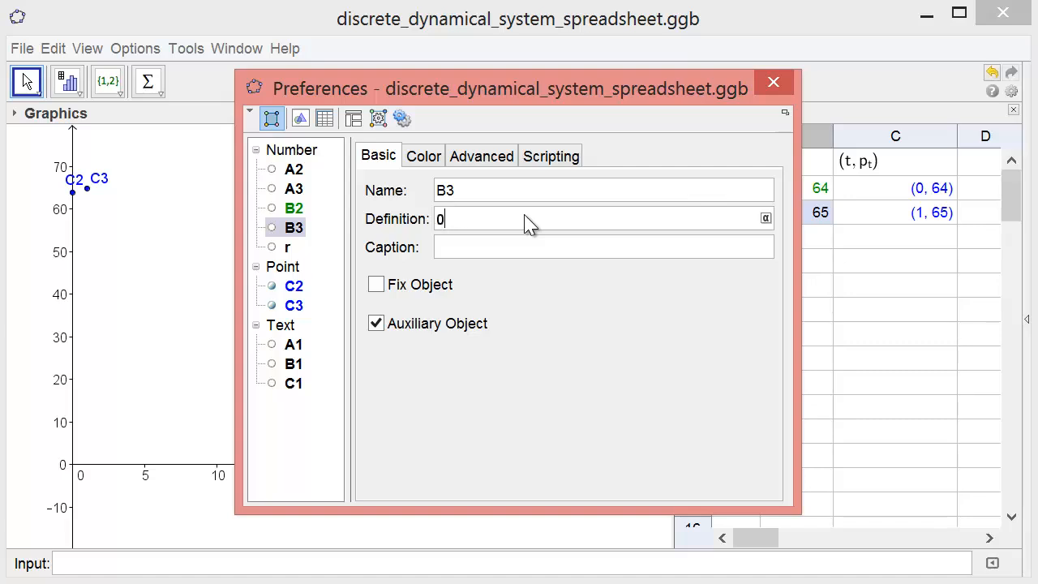
pyautogui.write('.89*')
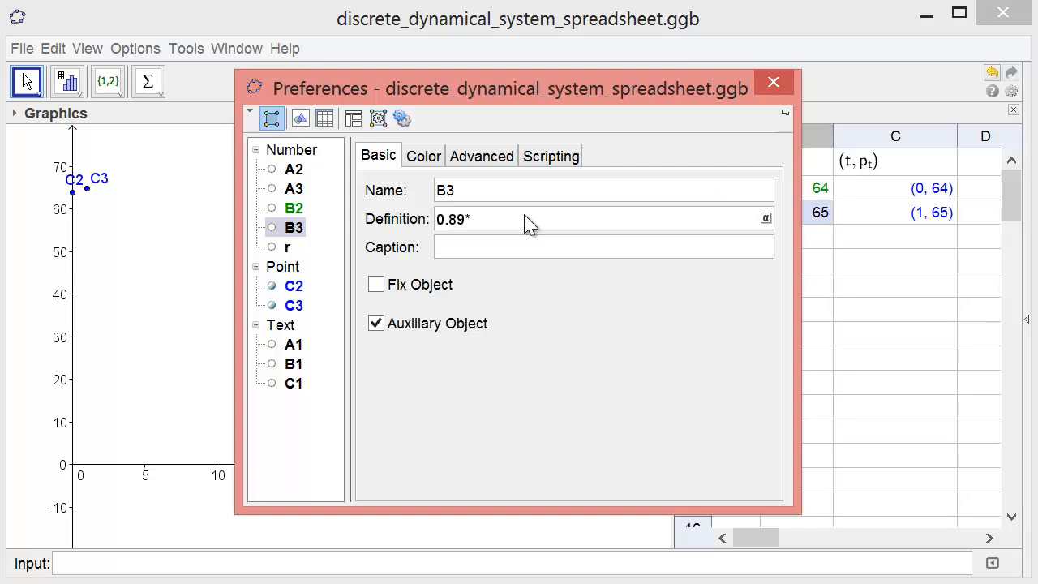
pyautogui.write('B2')
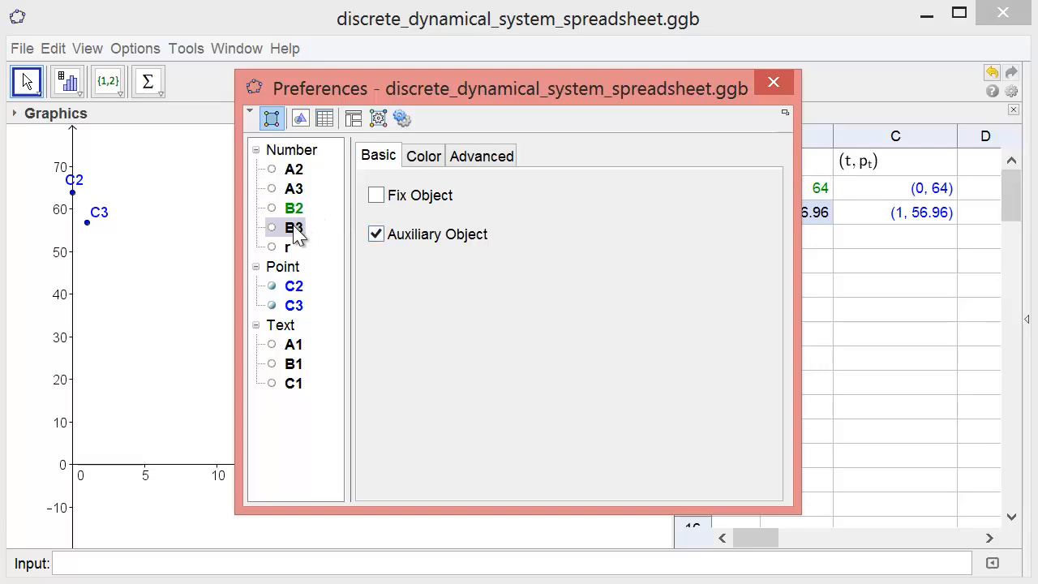
pyautogui.click(293, 227)
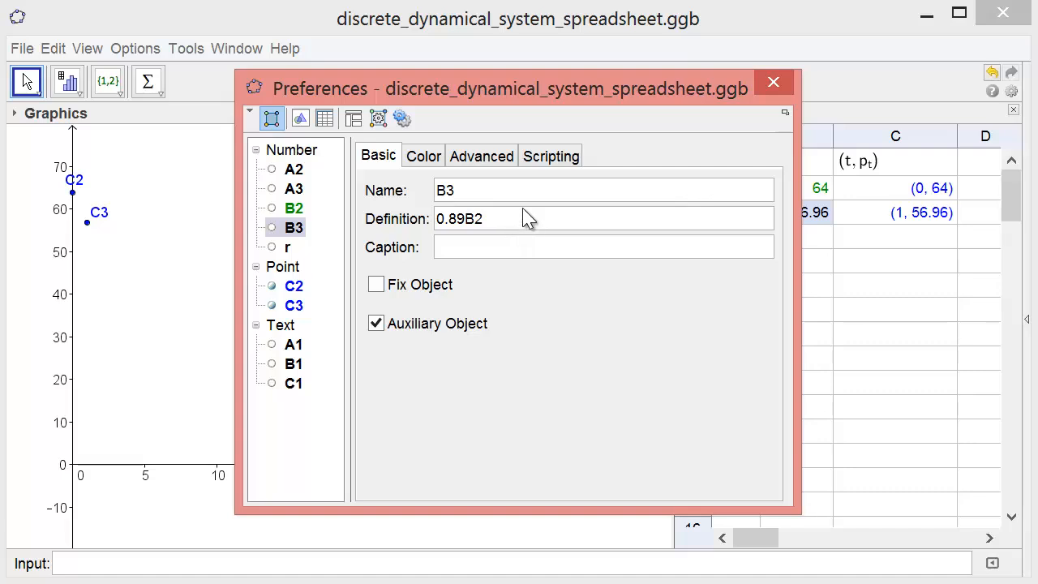
pyautogui.click(771, 82)
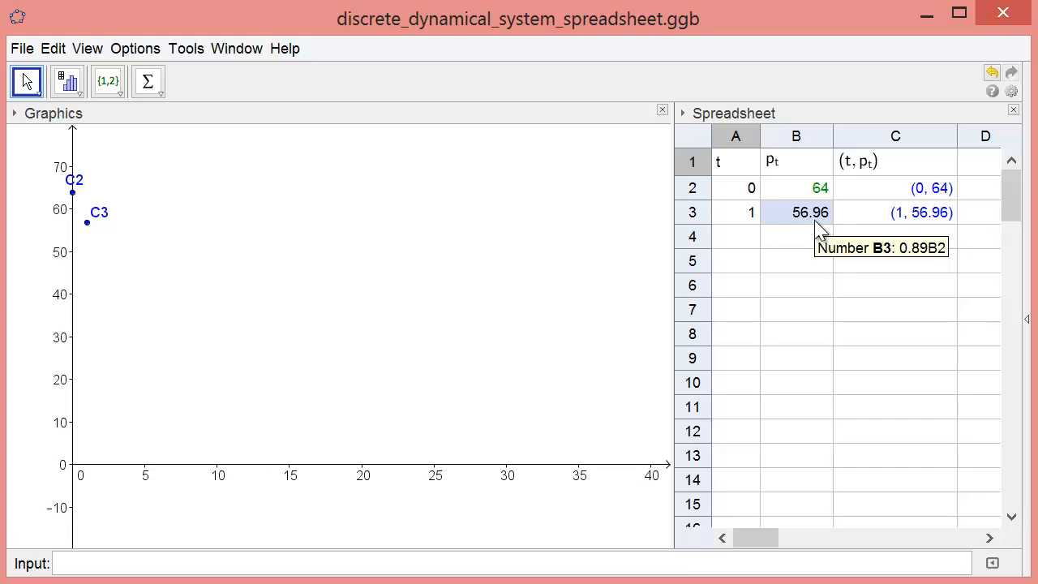
pyautogui.moveTo(732, 221)
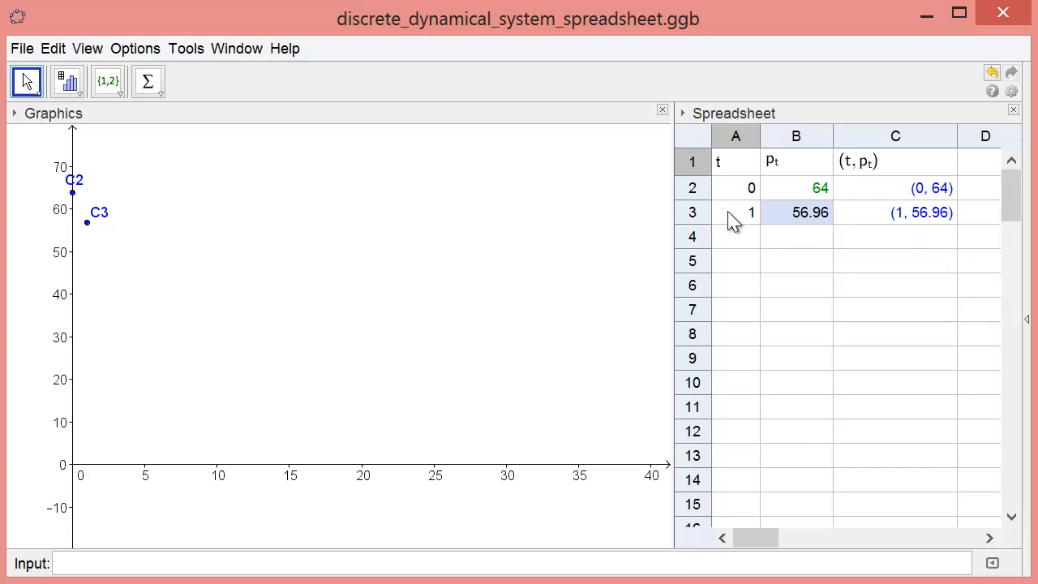
# Fill the t, p_t and (t, p_t) columns down to t = 40.
pyautogui.click(735, 211)
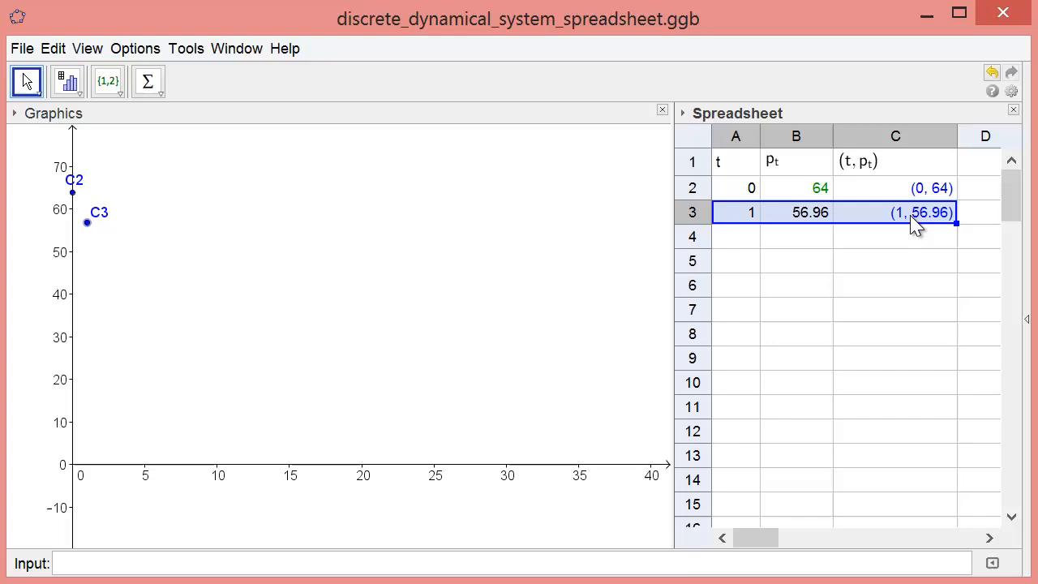
pyautogui.moveTo(726, 247)
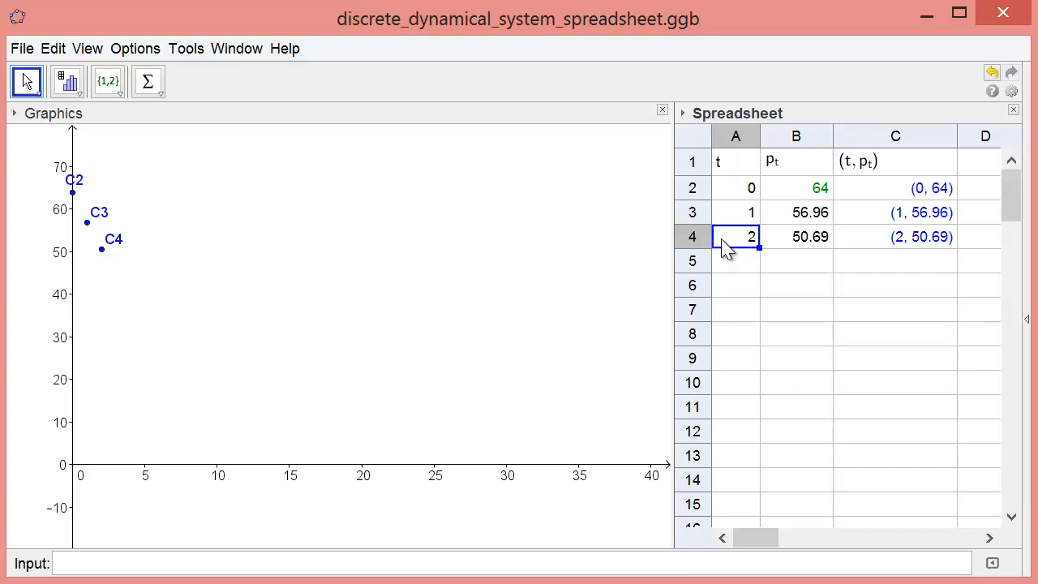
pyautogui.moveTo(861, 236)
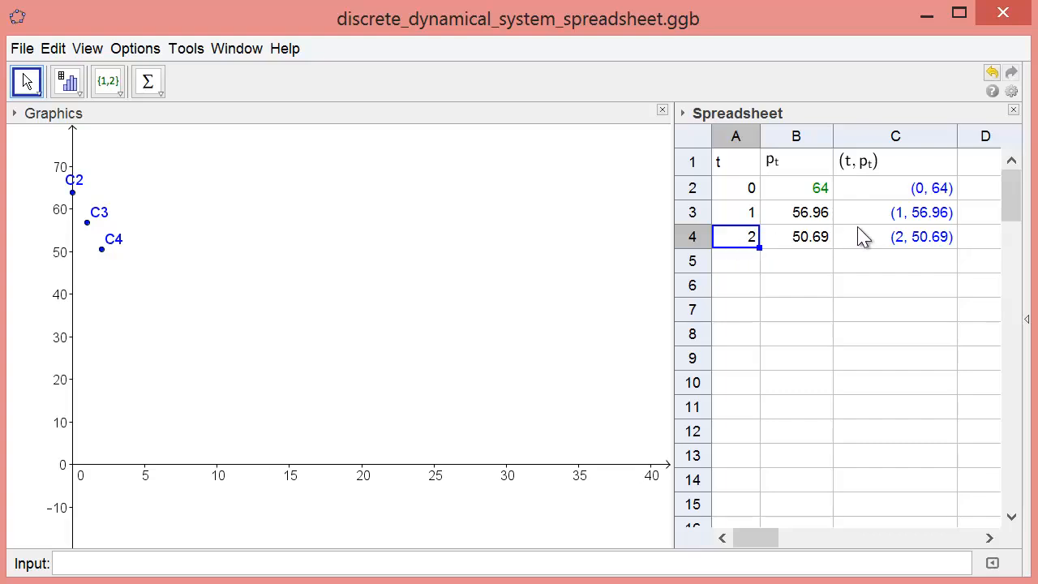
pyautogui.moveTo(896, 243)
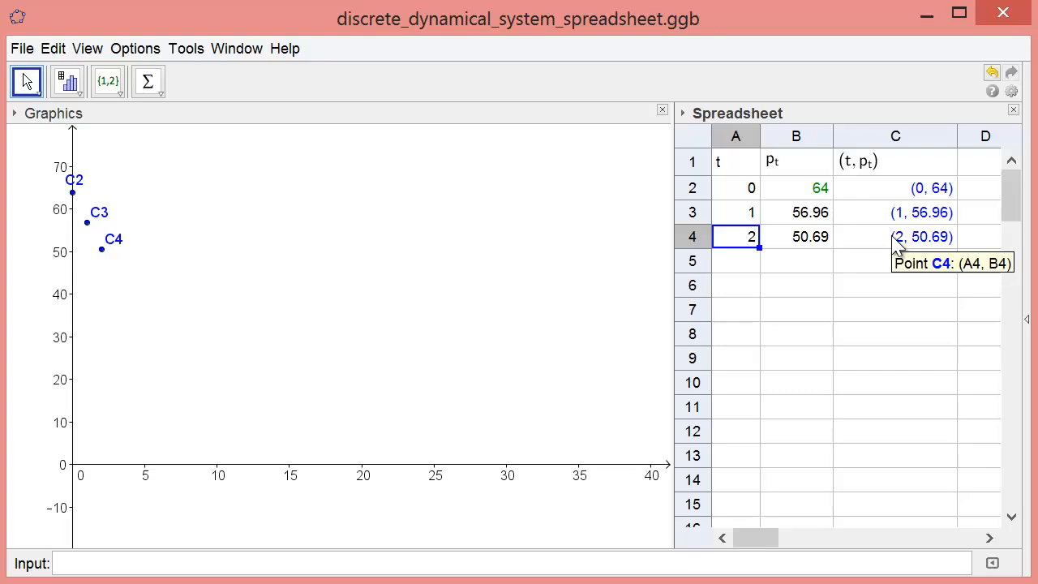
pyautogui.moveTo(140, 252)
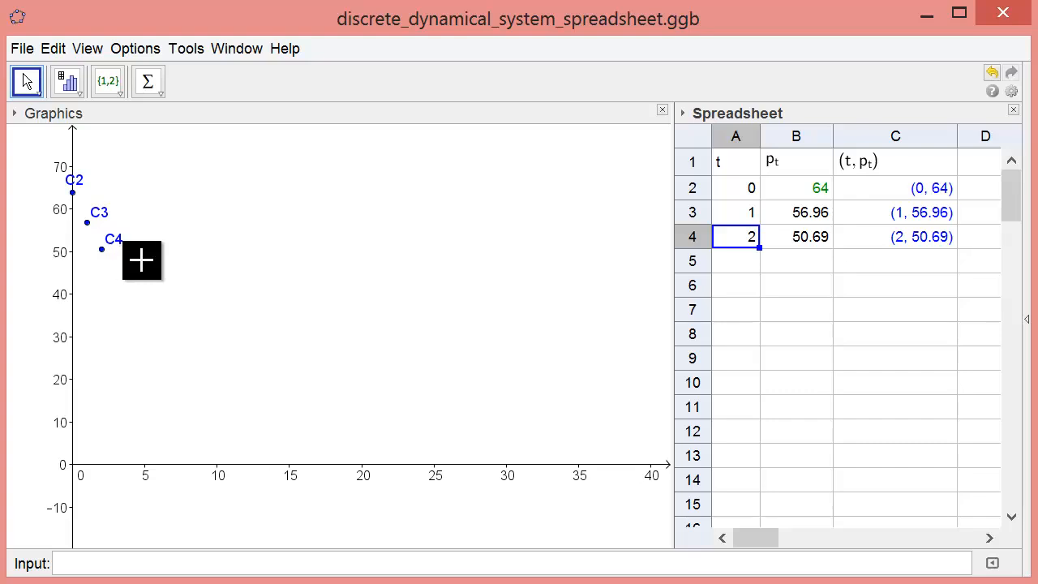
pyautogui.click(734, 260)
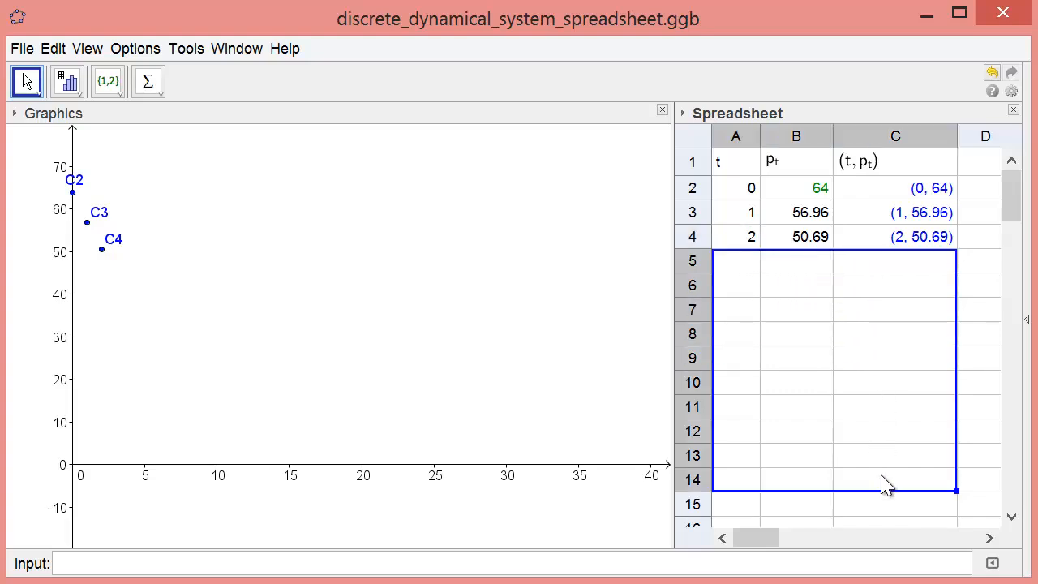
pyautogui.scroll(-3)
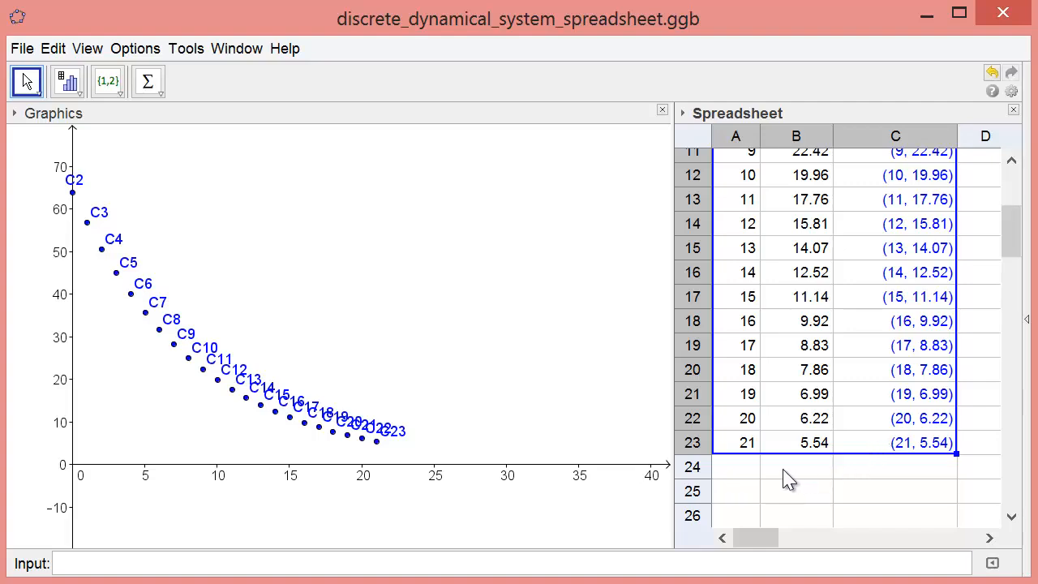
pyautogui.click(735, 466)
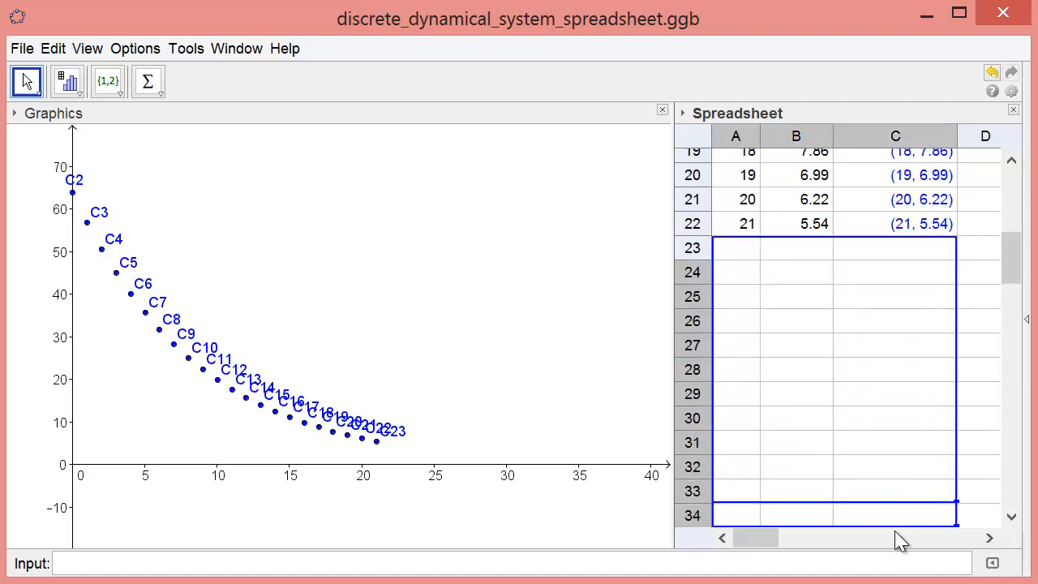
pyautogui.scroll(-3)
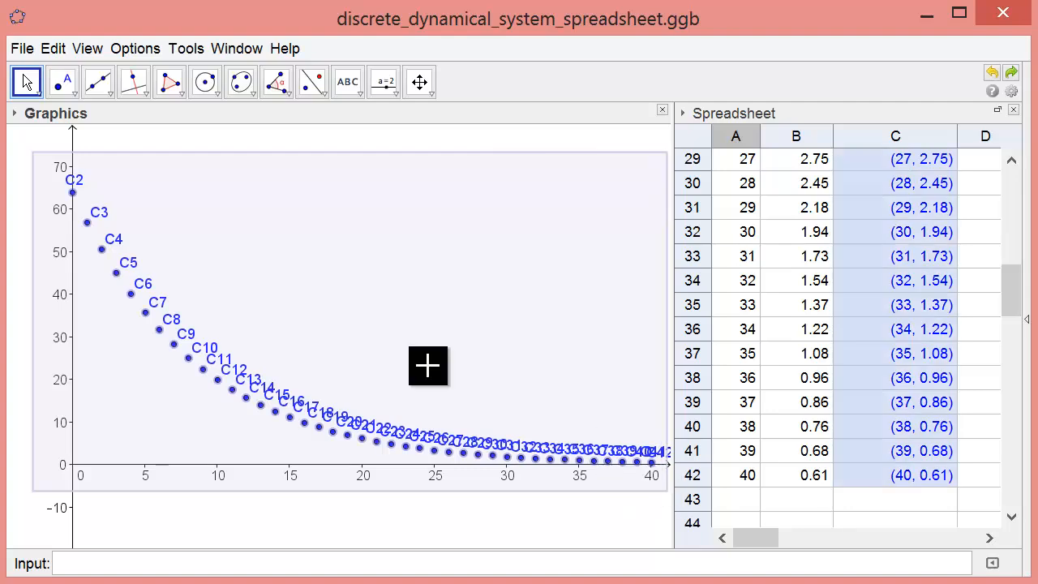
pyautogui.moveTo(122, 283)
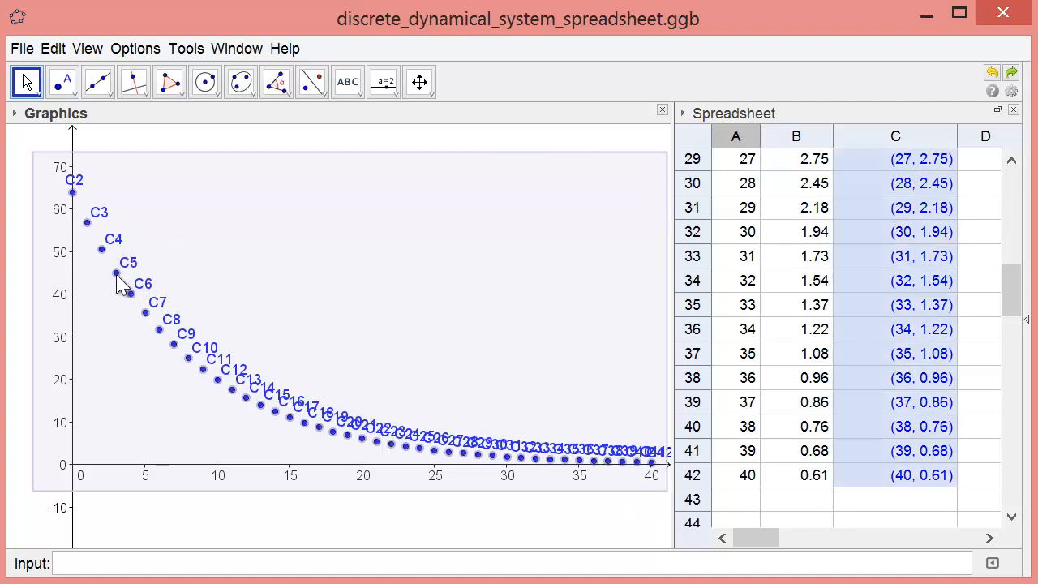
# Turn off Show Label for the plotted points.
pyautogui.rightClick(128, 273)
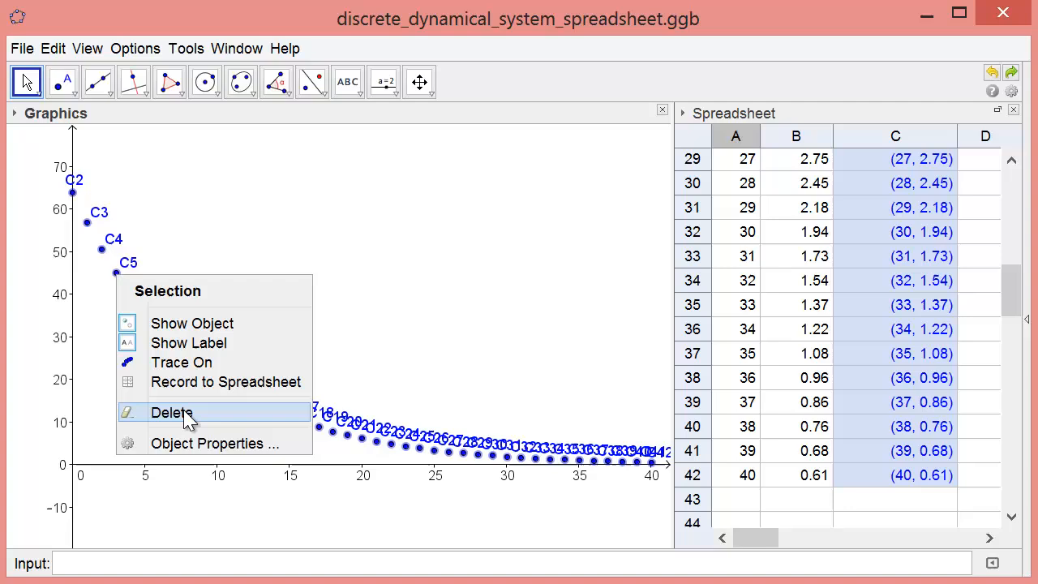
pyautogui.moveTo(188, 342)
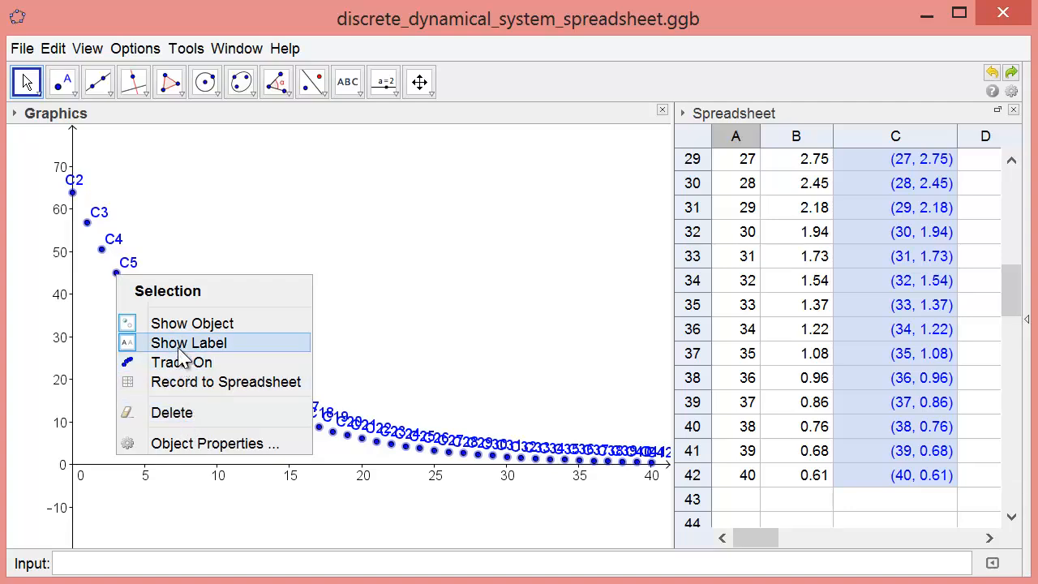
pyautogui.click(188, 342)
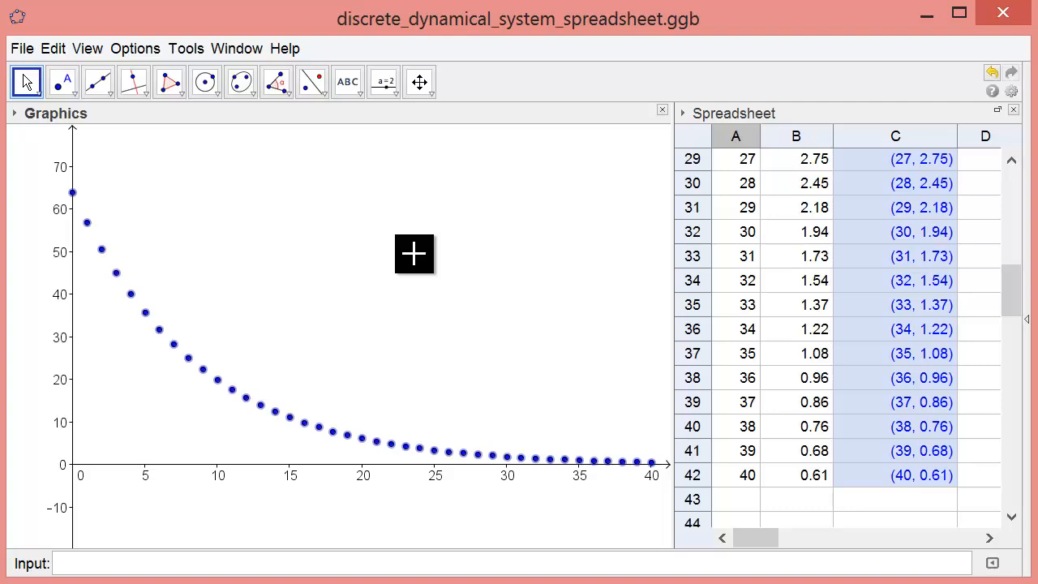
pyautogui.moveTo(347, 81)
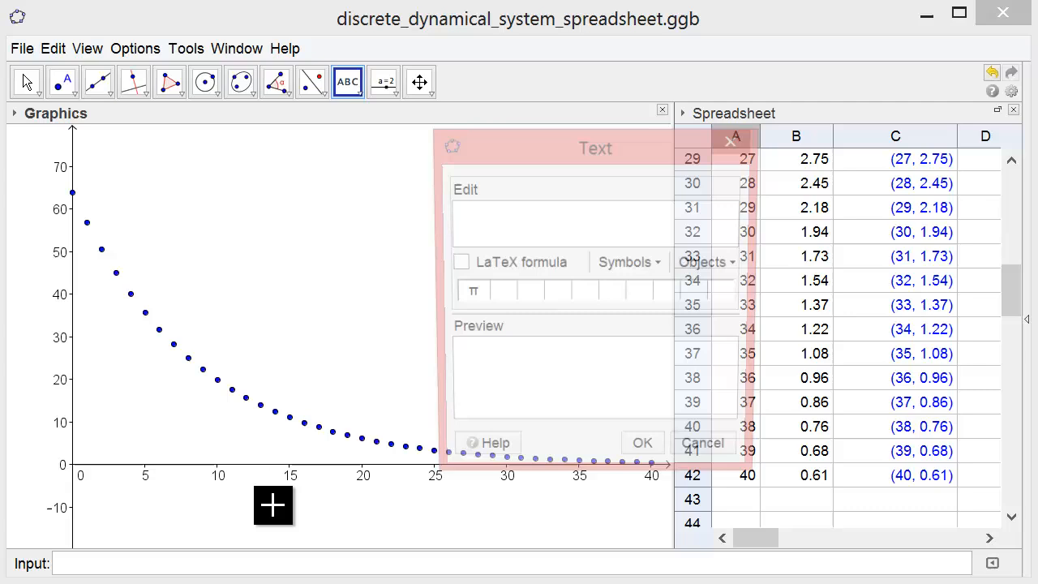
# Add the text 'time t (weeks)' below the horizontal axis.
pyautogui.write('time t (week')
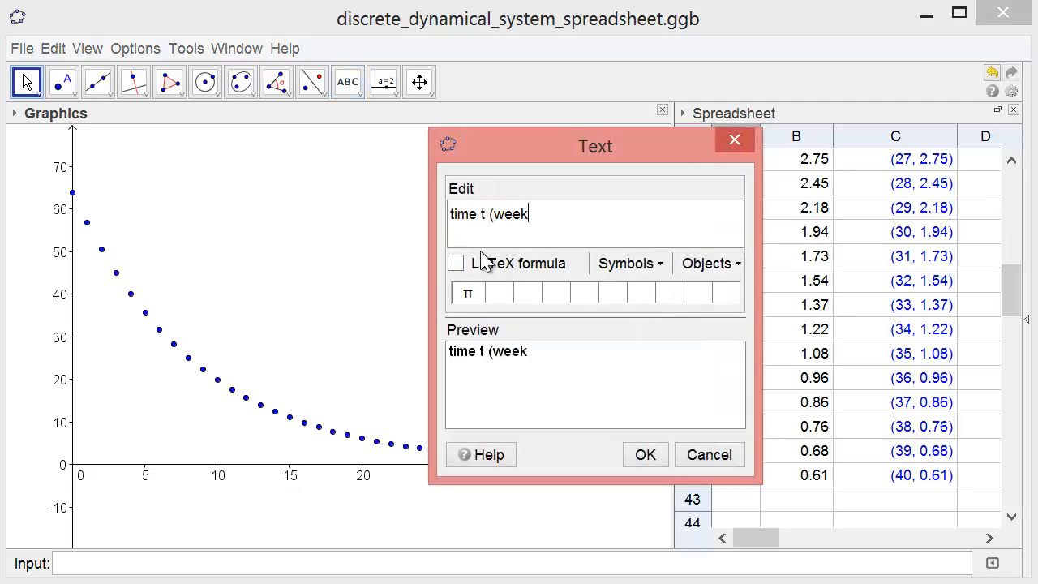
pyautogui.write('s)')
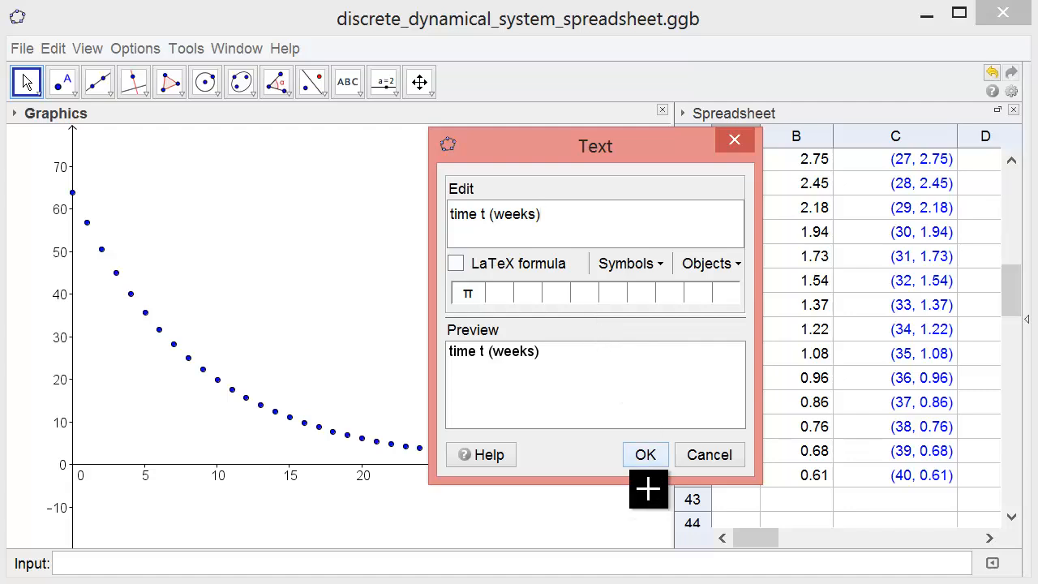
pyautogui.click(644, 454)
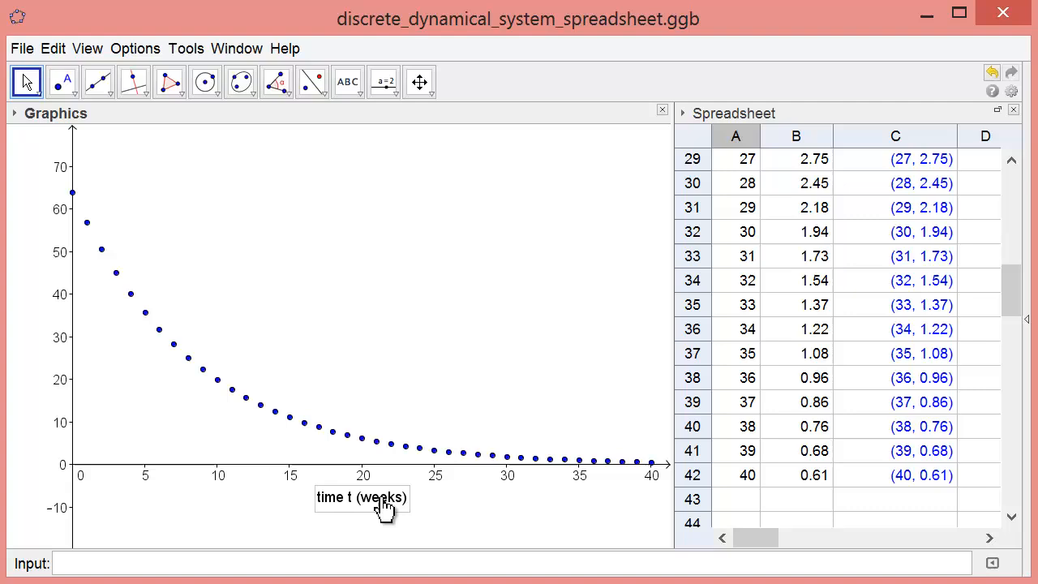
pyautogui.moveTo(347, 81)
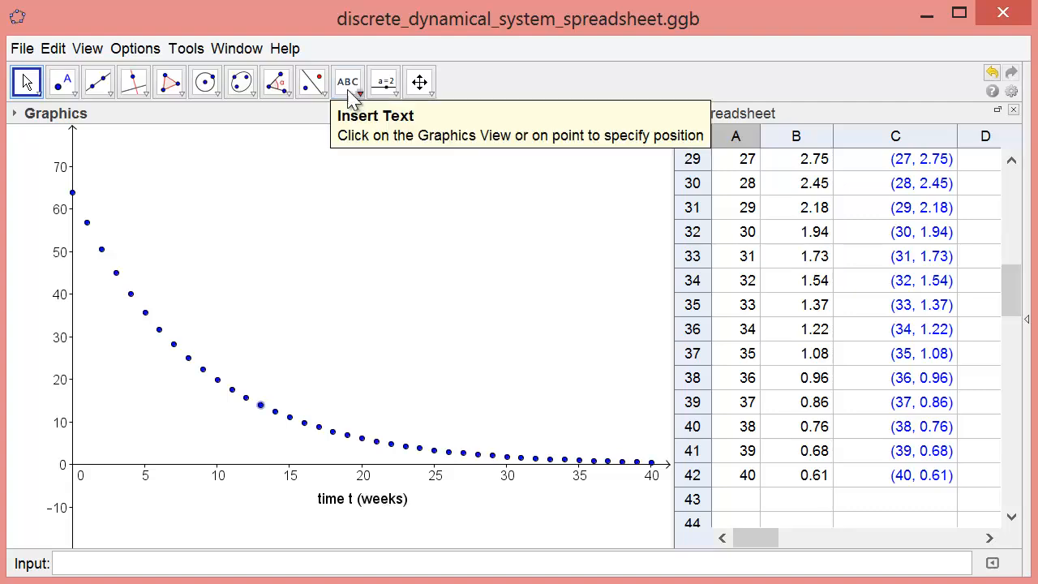
# Add the label 'lead level p_t (μg/dl)' near the vertical axis, inserting μ from Symbols.
pyautogui.click(347, 81)
pyautogui.write('lea')
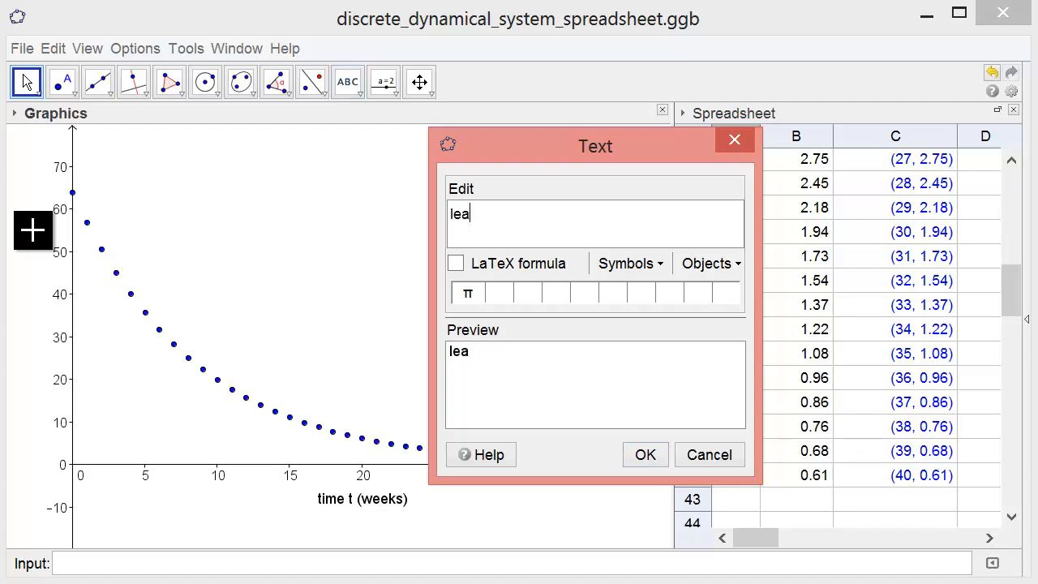
pyautogui.write('d level p_')
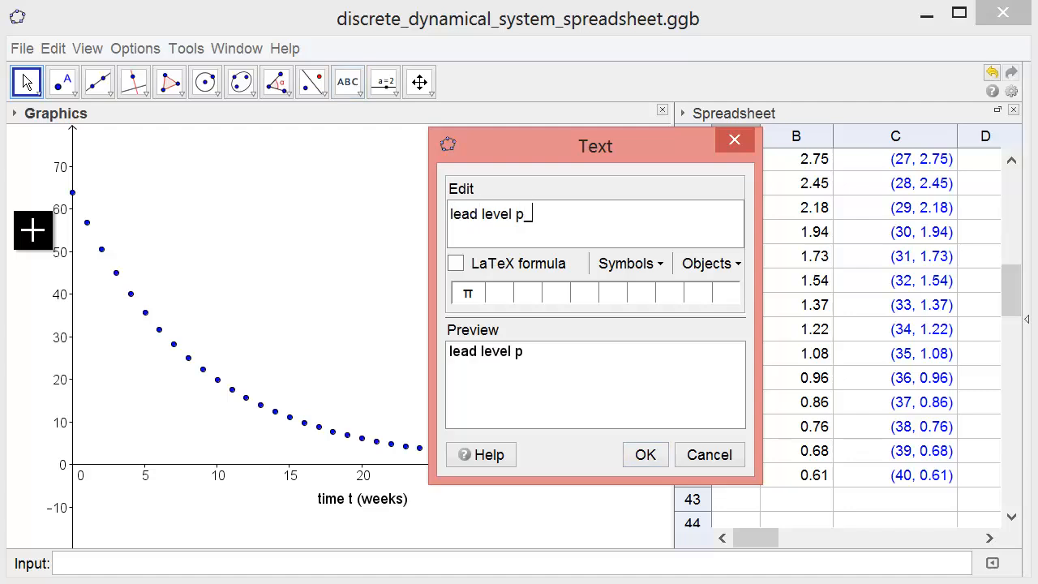
pyautogui.write('t (')
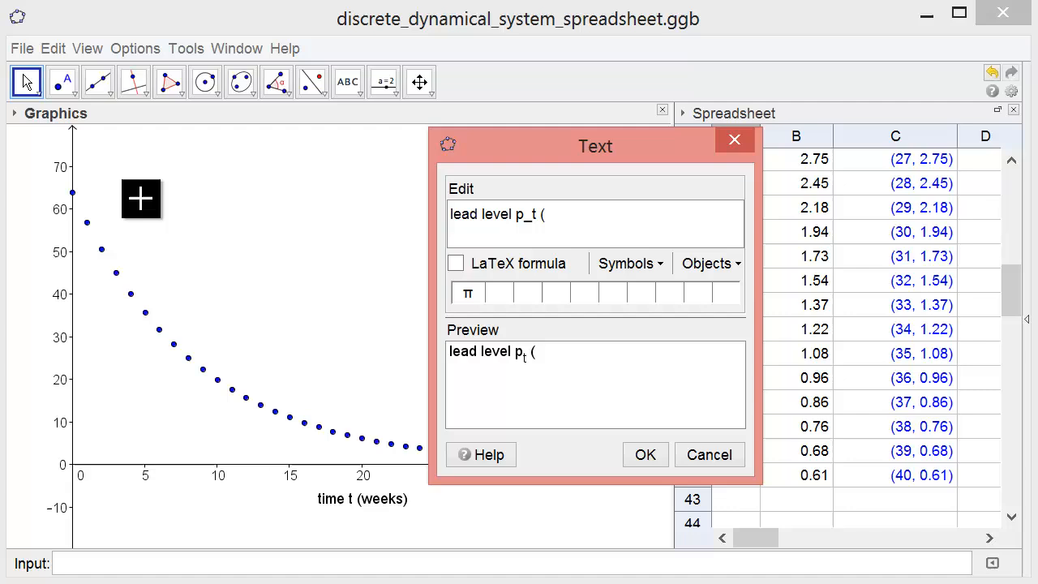
pyautogui.click(630, 262)
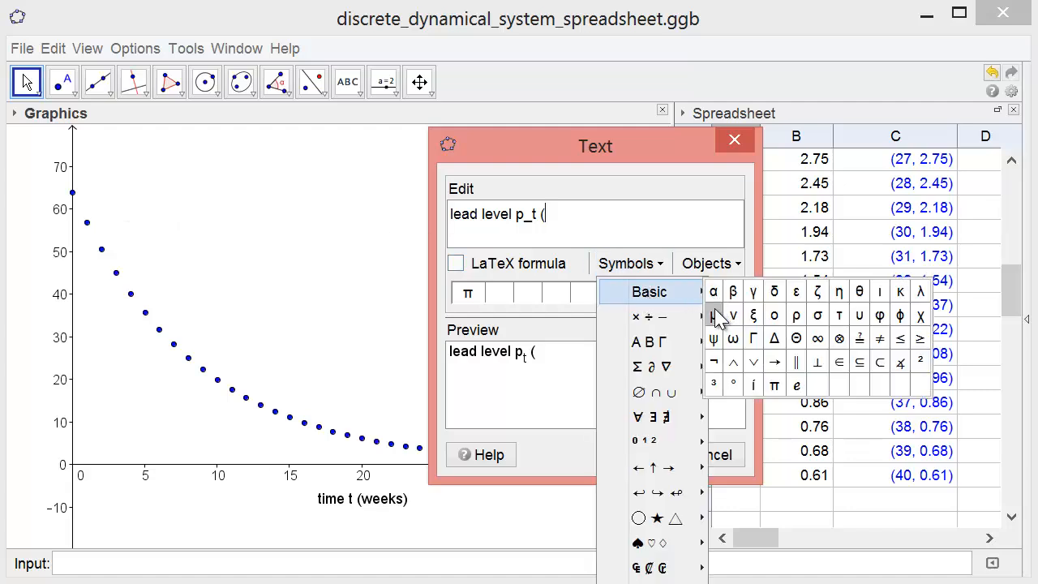
pyautogui.click(713, 315)
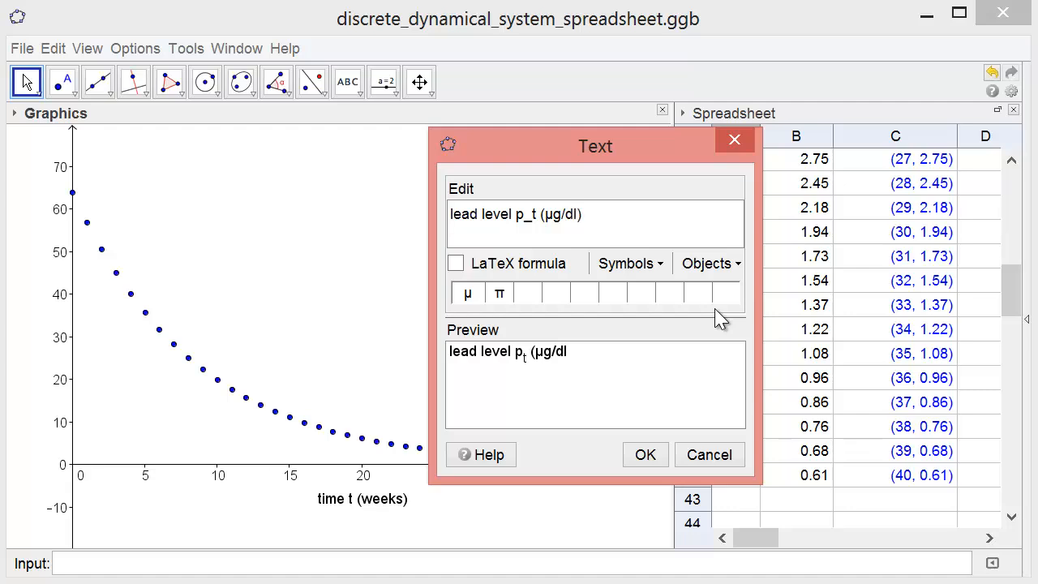
pyautogui.click(645, 454)
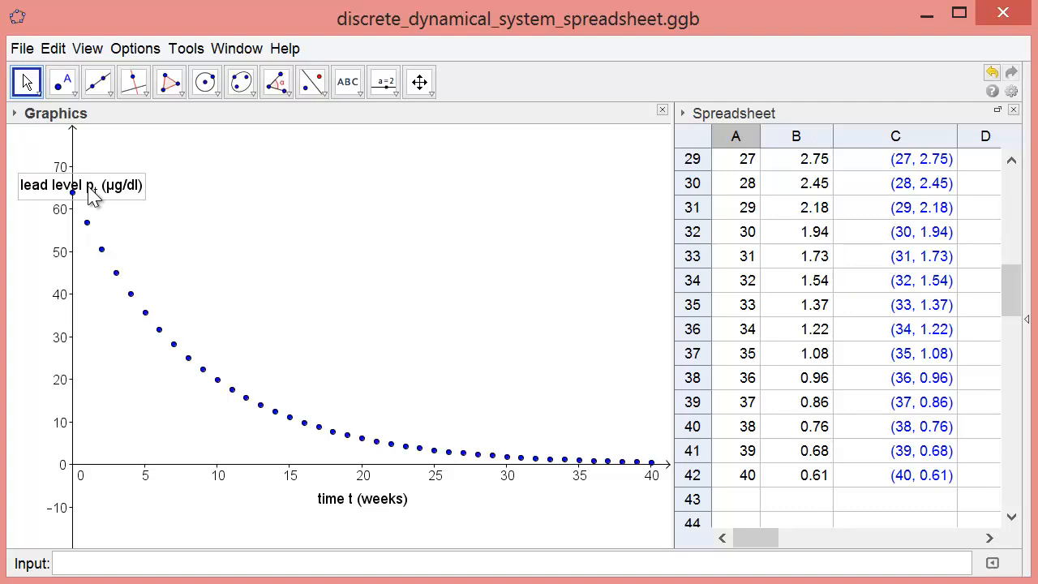
# Split the lead-level label onto four lines in its Object Properties text settings.
pyautogui.rightClick(81, 185)
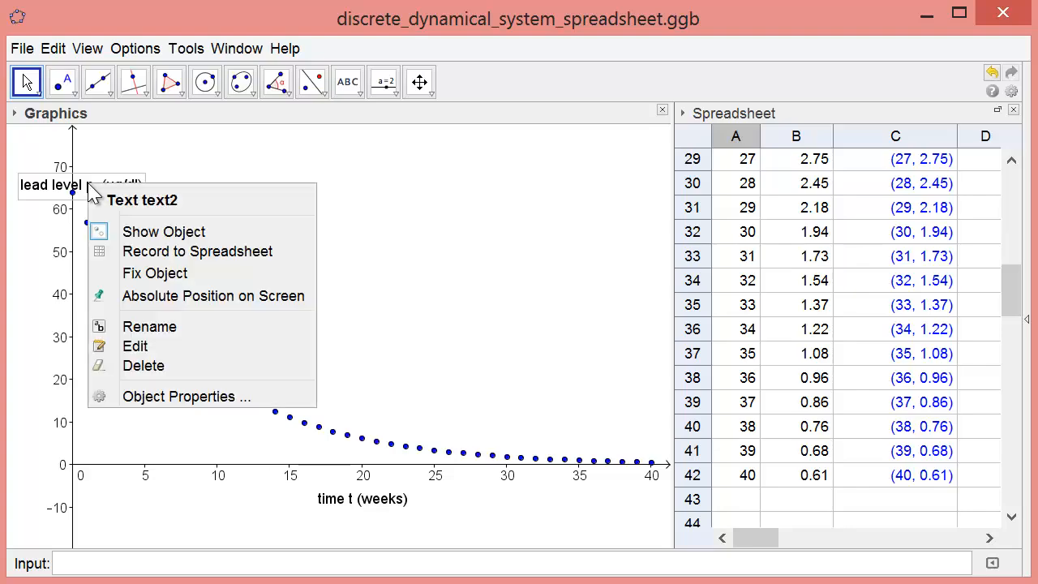
pyautogui.moveTo(173, 397)
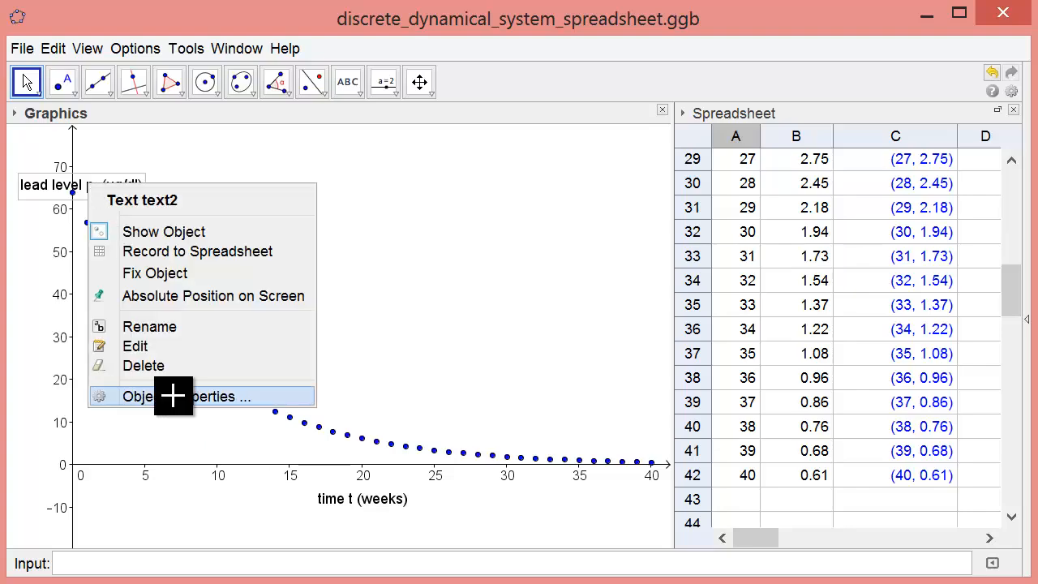
pyautogui.click(142, 395)
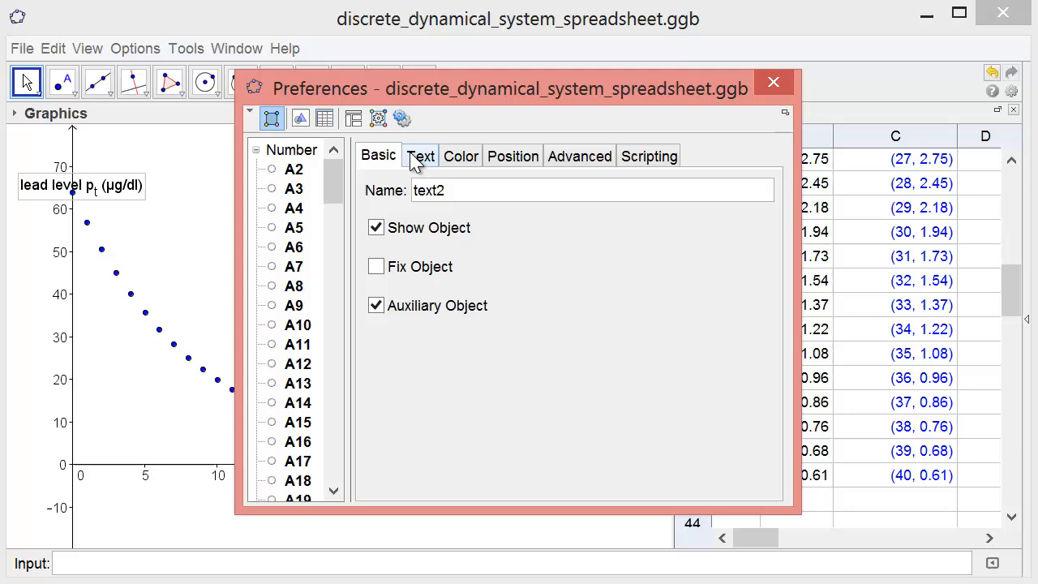
pyautogui.click(419, 156)
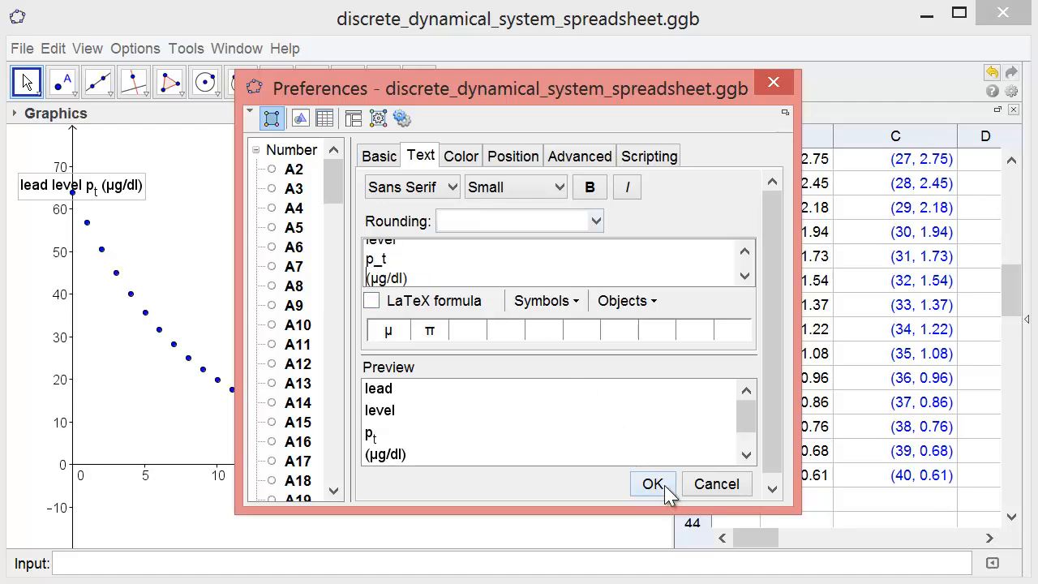
pyautogui.click(653, 484)
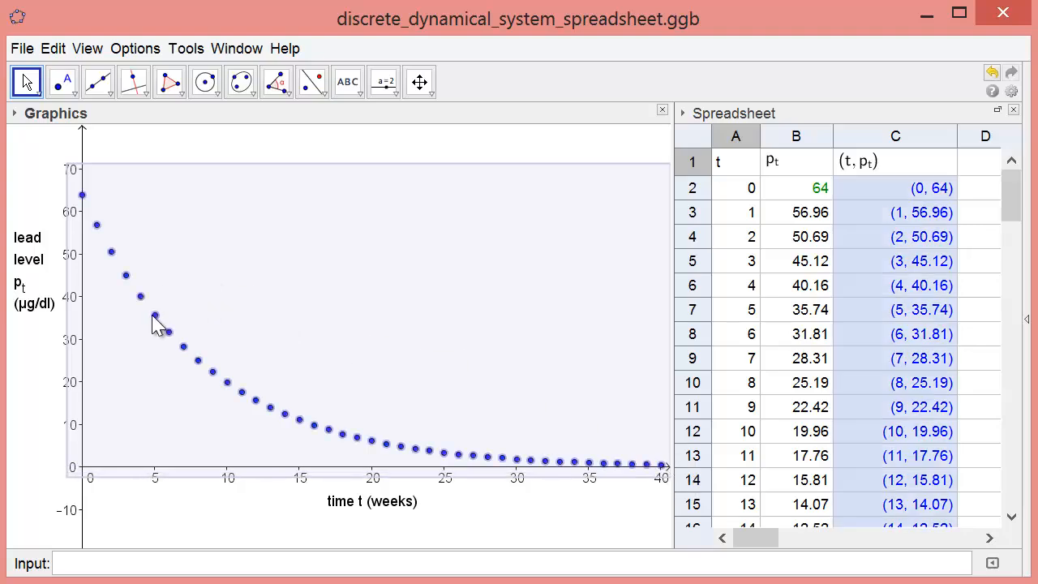
# Make the plotted points red hollow diamonds at point size 5 via Object Properties.
pyautogui.rightClick(158, 324)
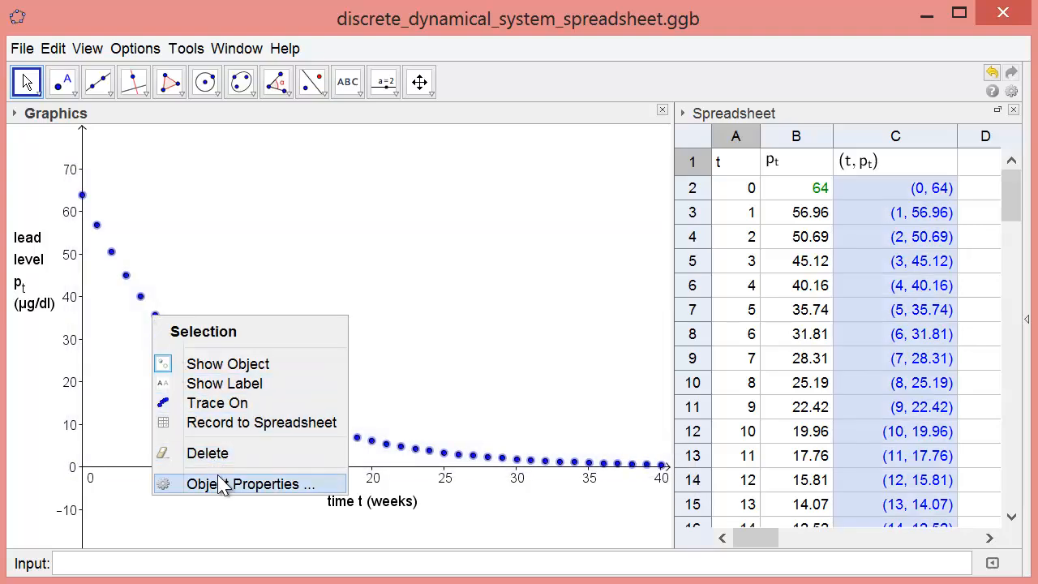
pyautogui.click(243, 483)
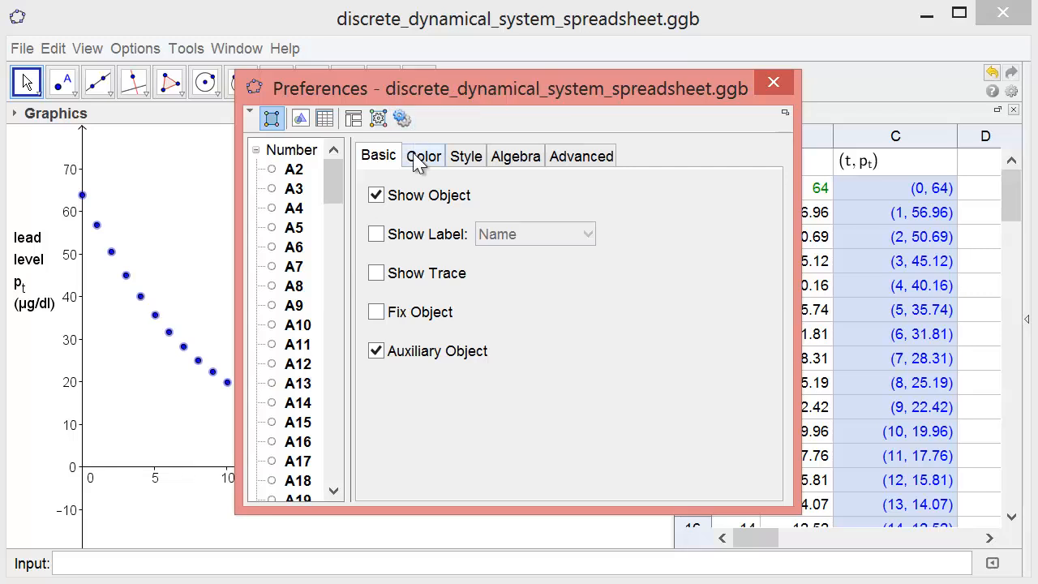
pyautogui.click(423, 156)
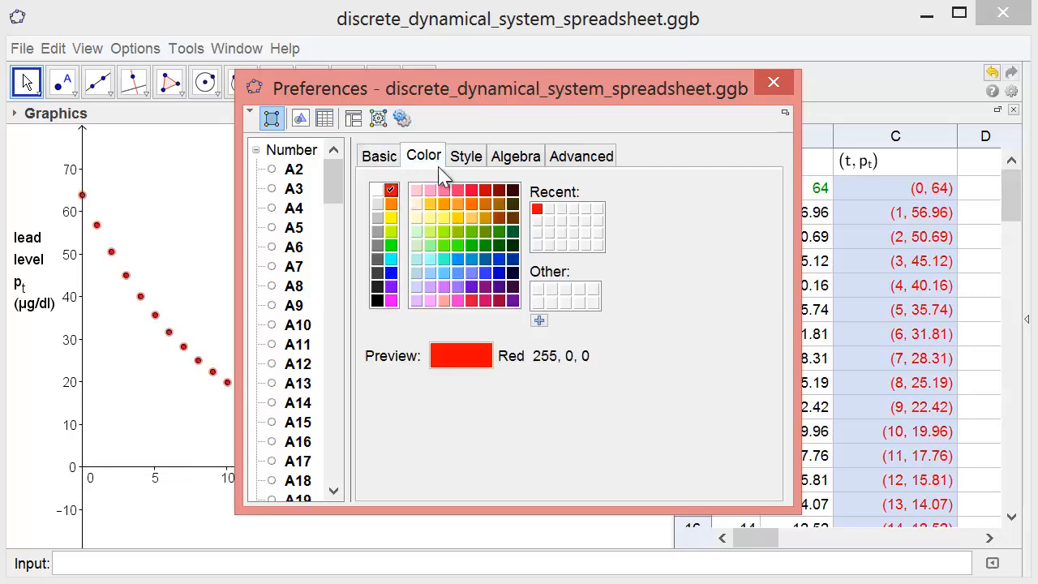
pyautogui.click(465, 155)
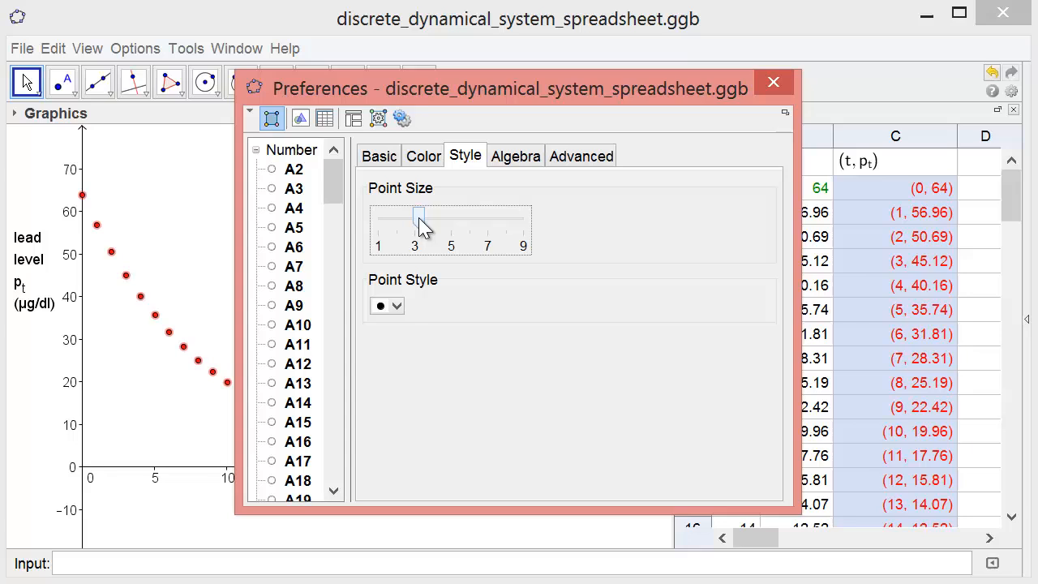
pyautogui.moveTo(420, 219); pyautogui.dragTo(451, 219)
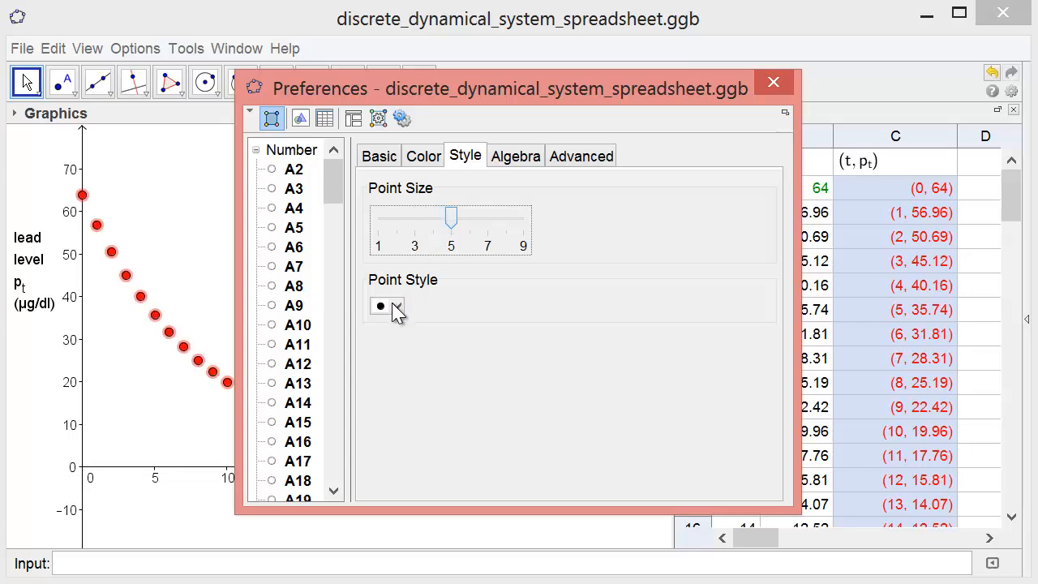
pyautogui.click(398, 306)
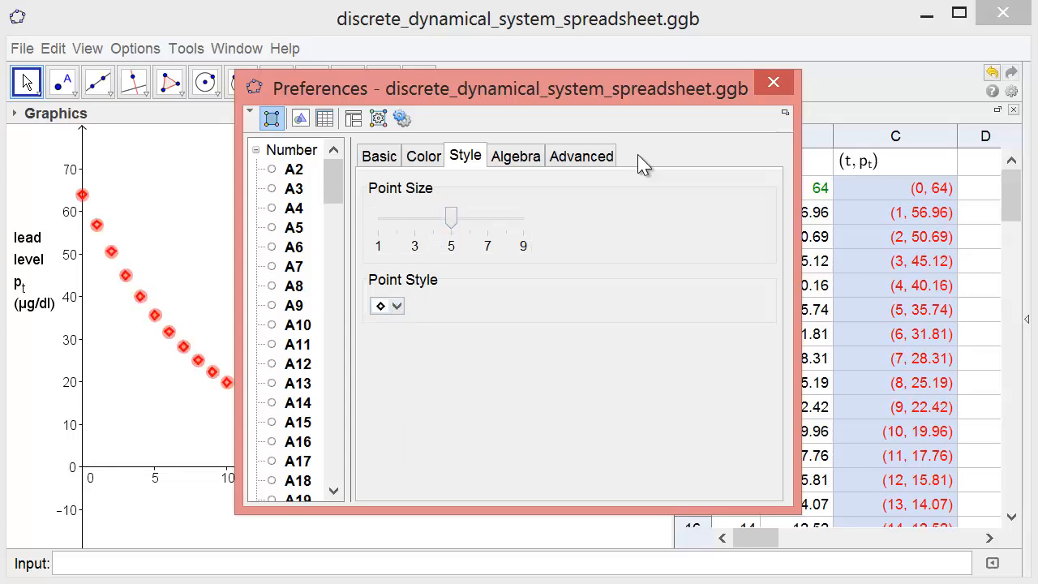
pyautogui.click(771, 82)
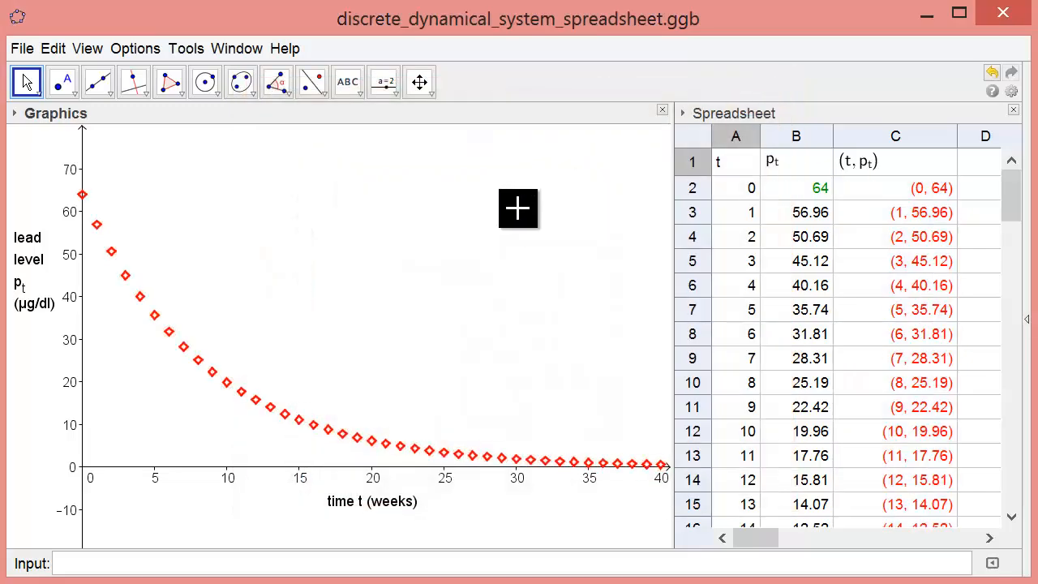